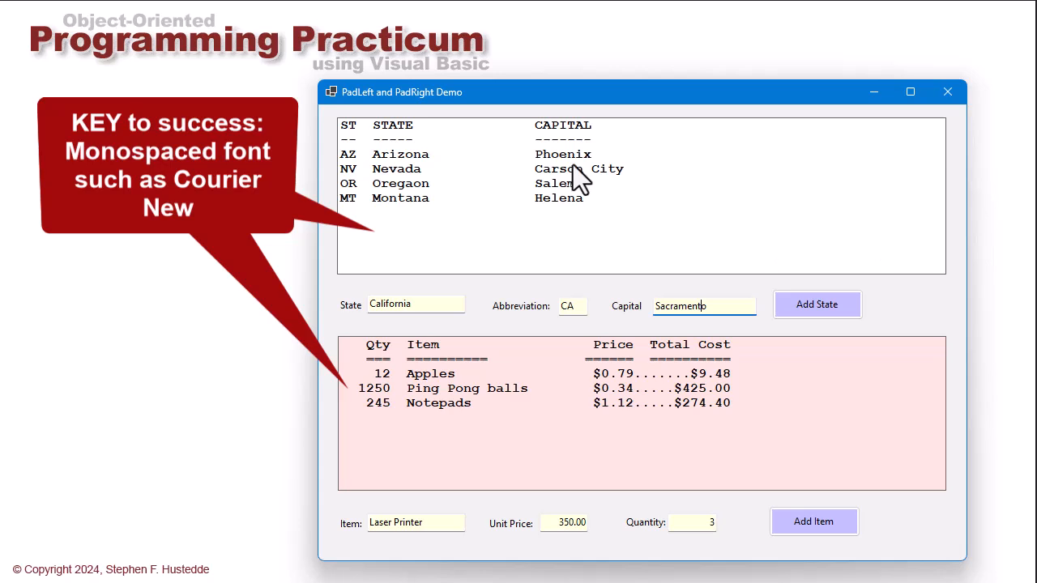
{"action": "mouse_move", "coordinate": [590, 236]}
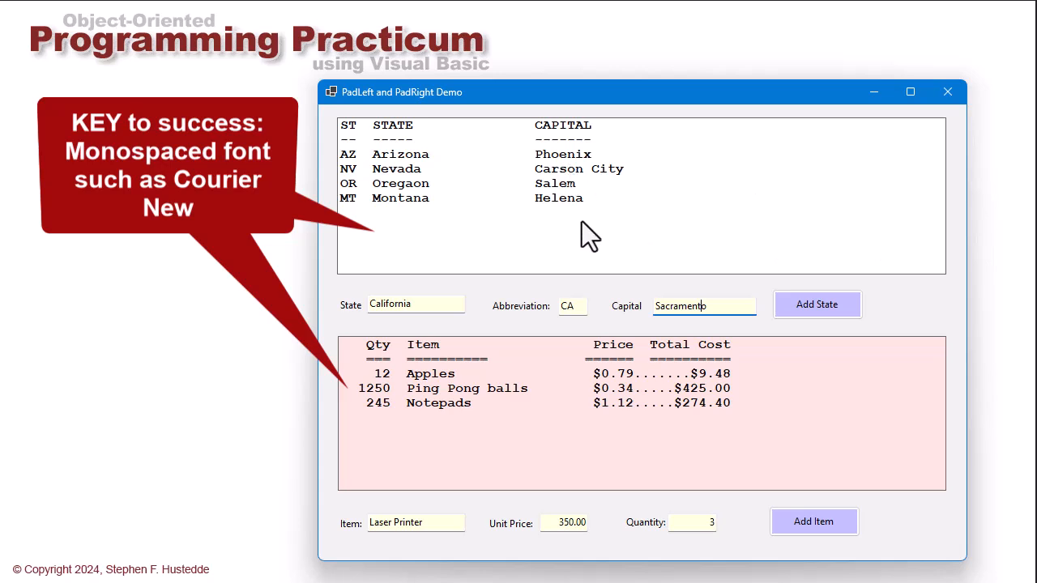
{"action": "mouse_move", "coordinate": [846, 262]}
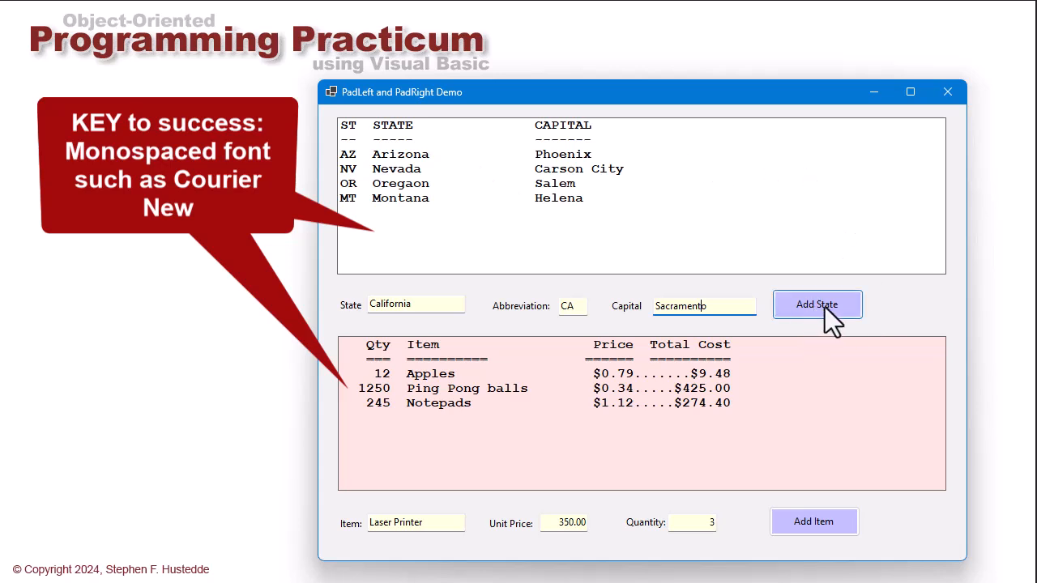
Add California (CA, Sacramento) as a fifth row in the running demo's state table.
{"action": "left_click", "coordinate": [817, 304]}
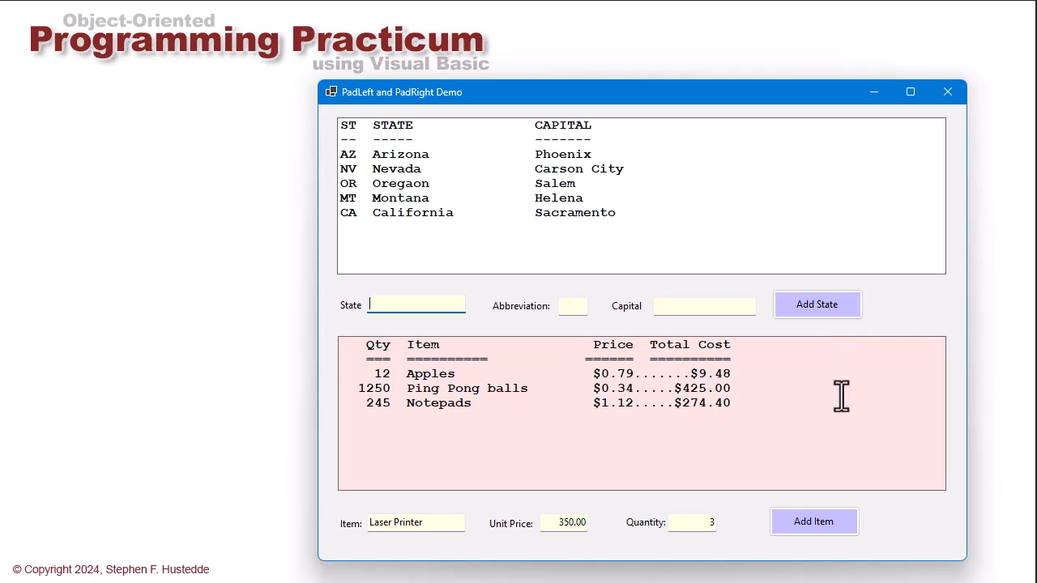
{"action": "mouse_move", "coordinate": [836, 431]}
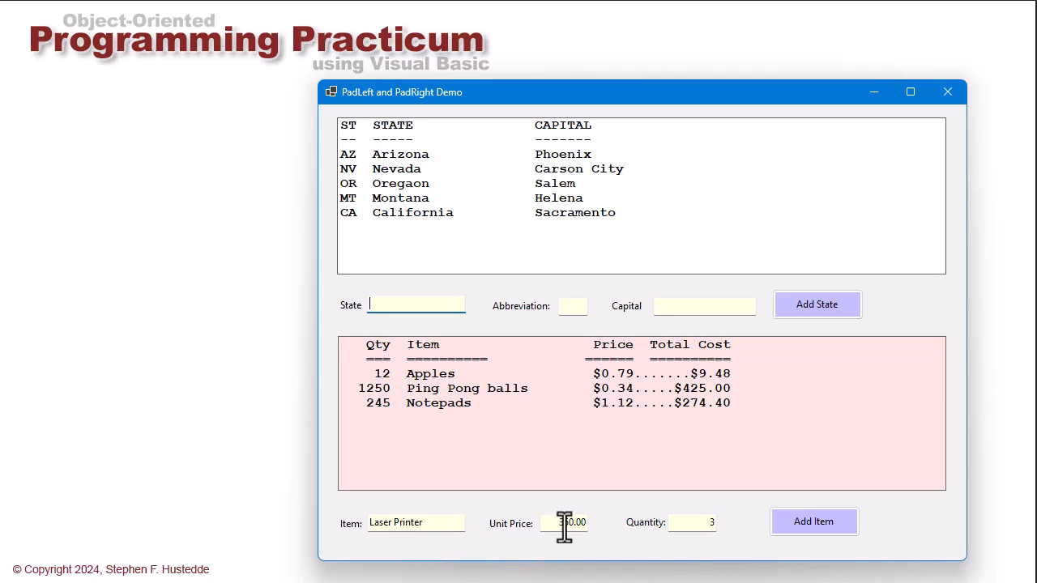
{"action": "type", "text": "350.00"}
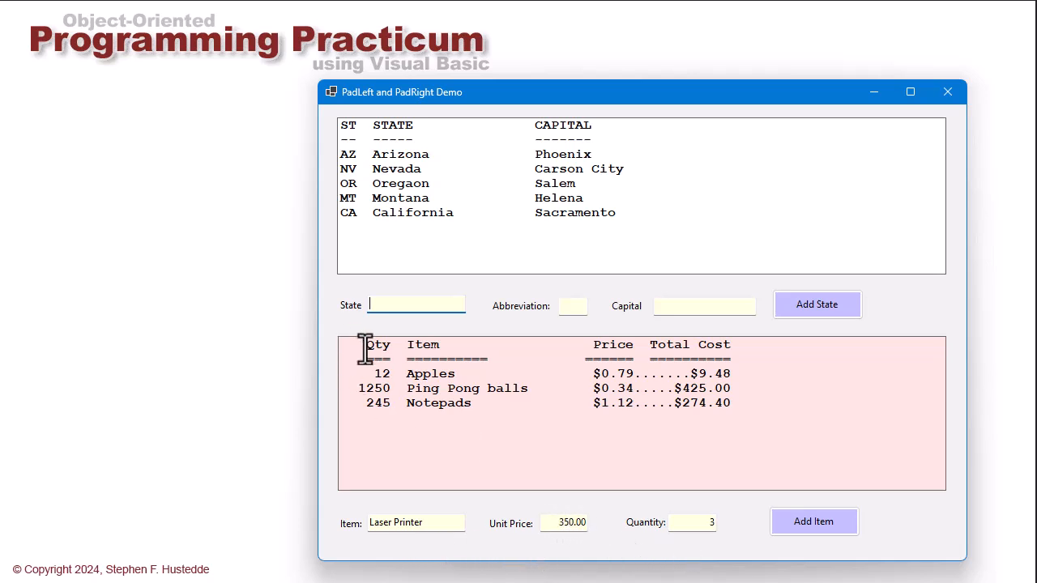
{"action": "mouse_move", "coordinate": [386, 370]}
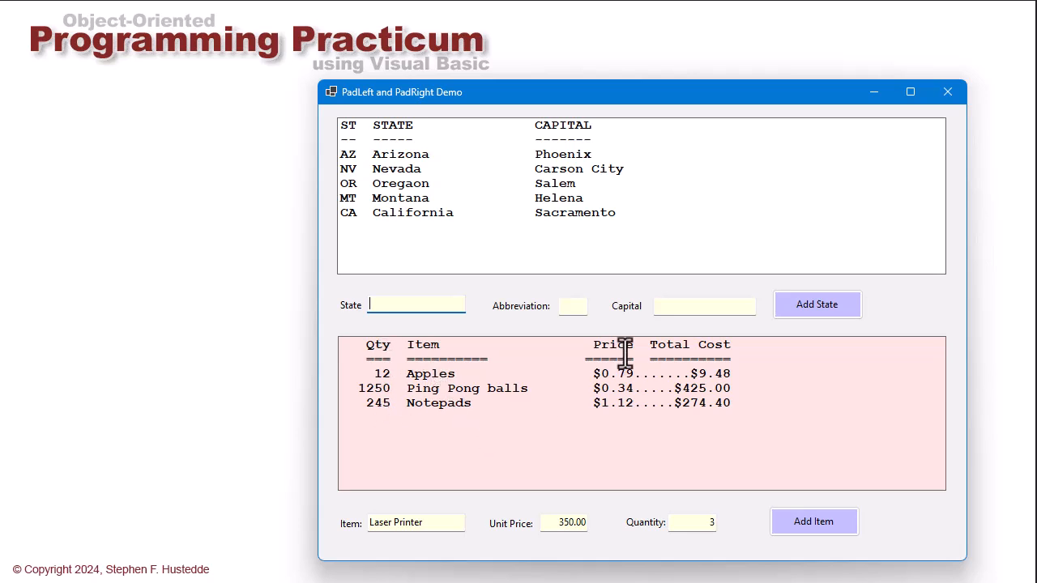
{"action": "mouse_move", "coordinate": [736, 431]}
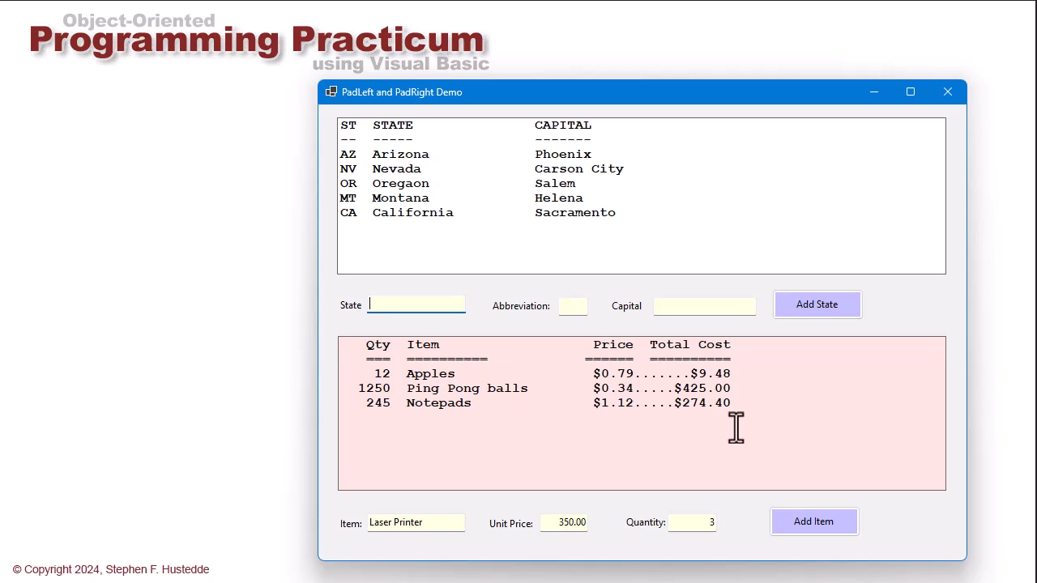
{"action": "mouse_move", "coordinate": [706, 420]}
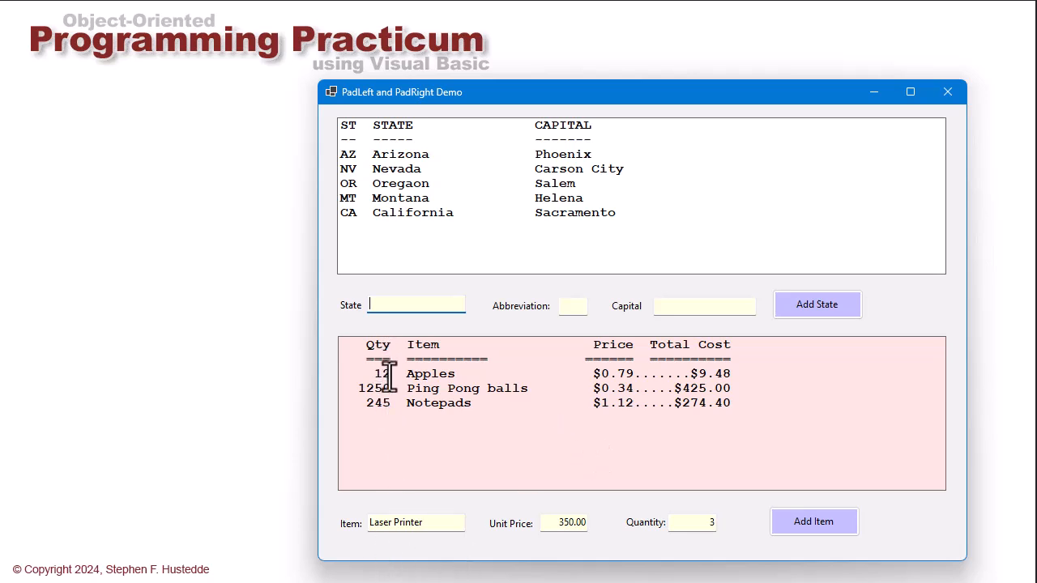
{"action": "mouse_move", "coordinate": [388, 413]}
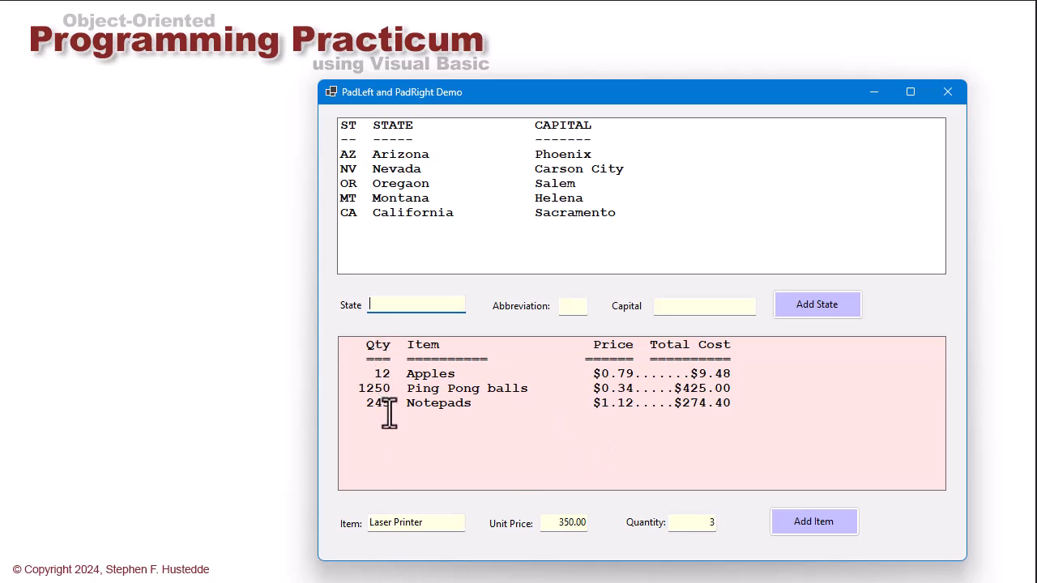
{"action": "mouse_move", "coordinate": [749, 418]}
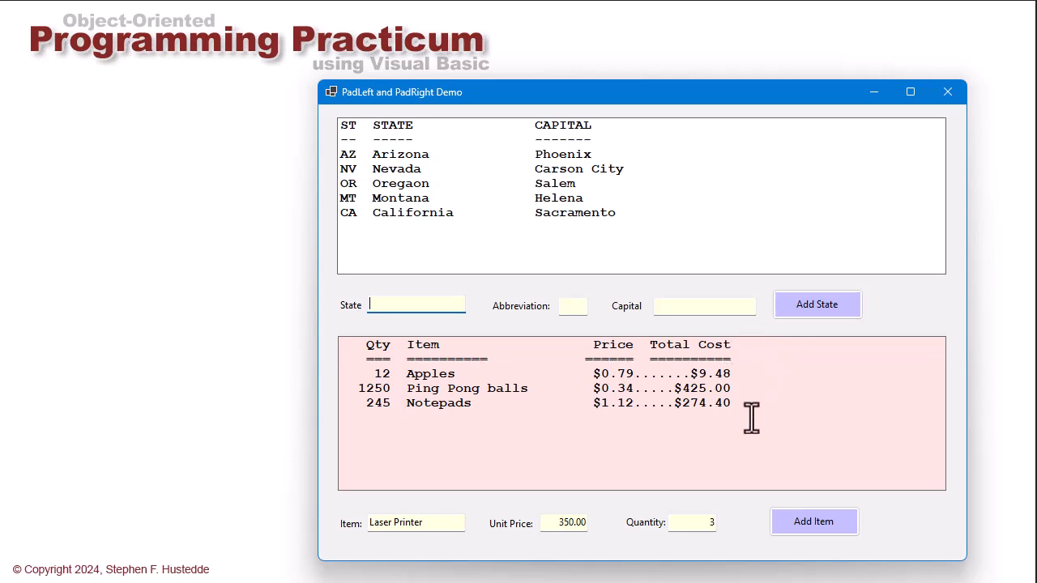
{"action": "mouse_move", "coordinate": [634, 412]}
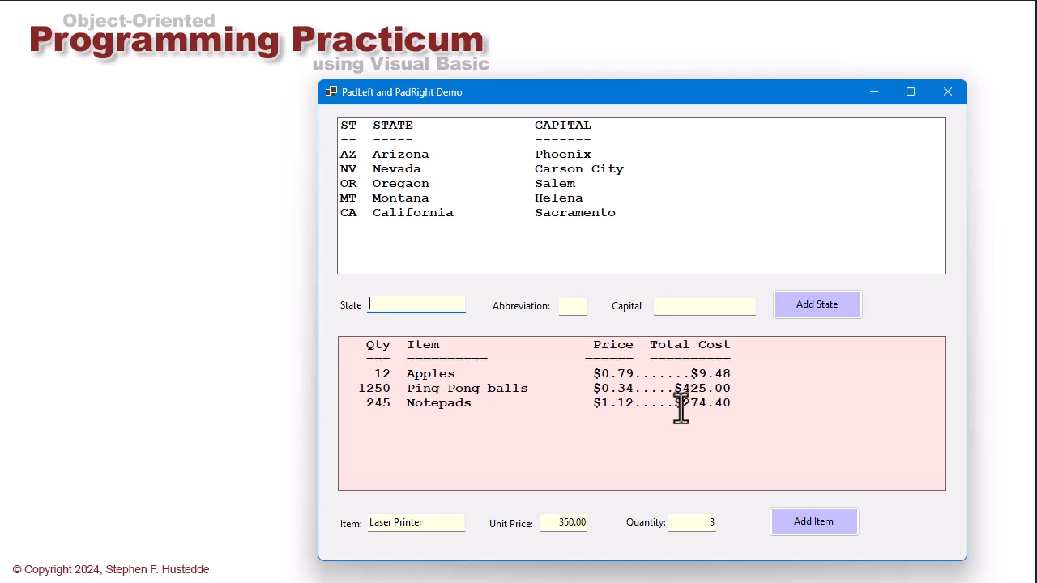
{"action": "mouse_move", "coordinate": [447, 494]}
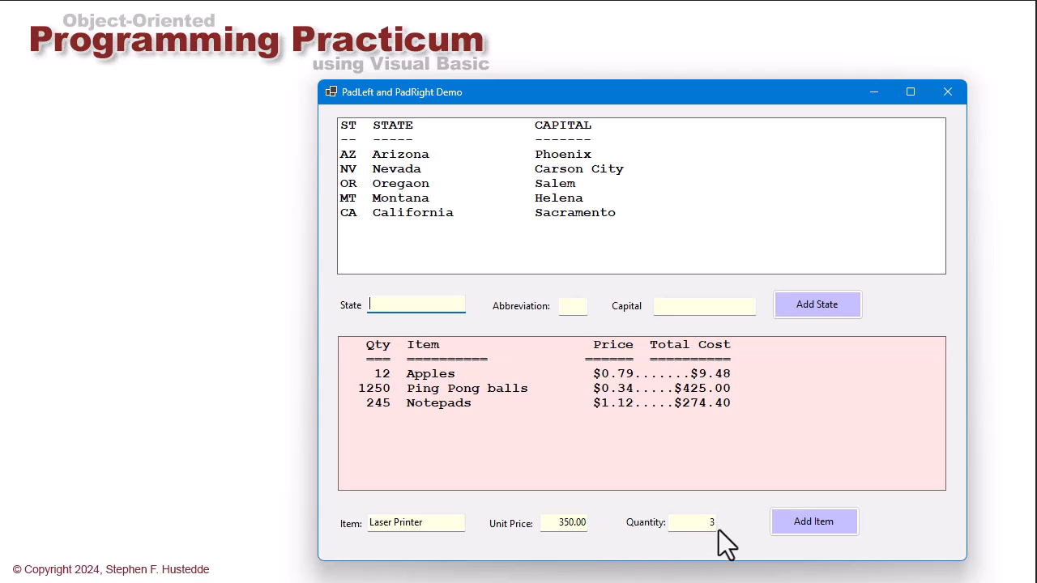
Add 3 Laser Printers at $350.00 as a fourth item row totalling $1,050.00.
{"action": "left_click", "coordinate": [813, 521]}
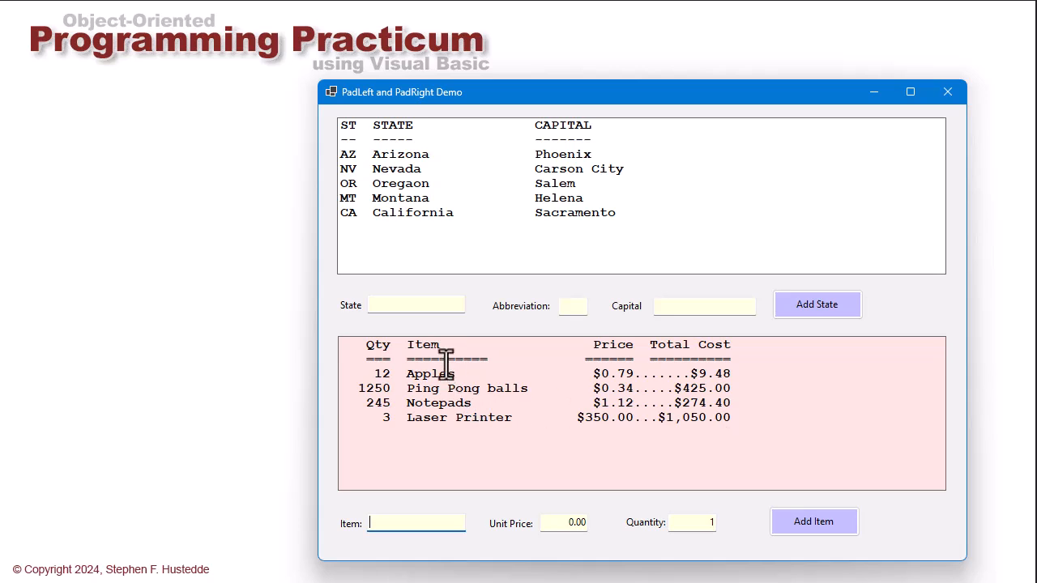
{"action": "mouse_move", "coordinate": [462, 418]}
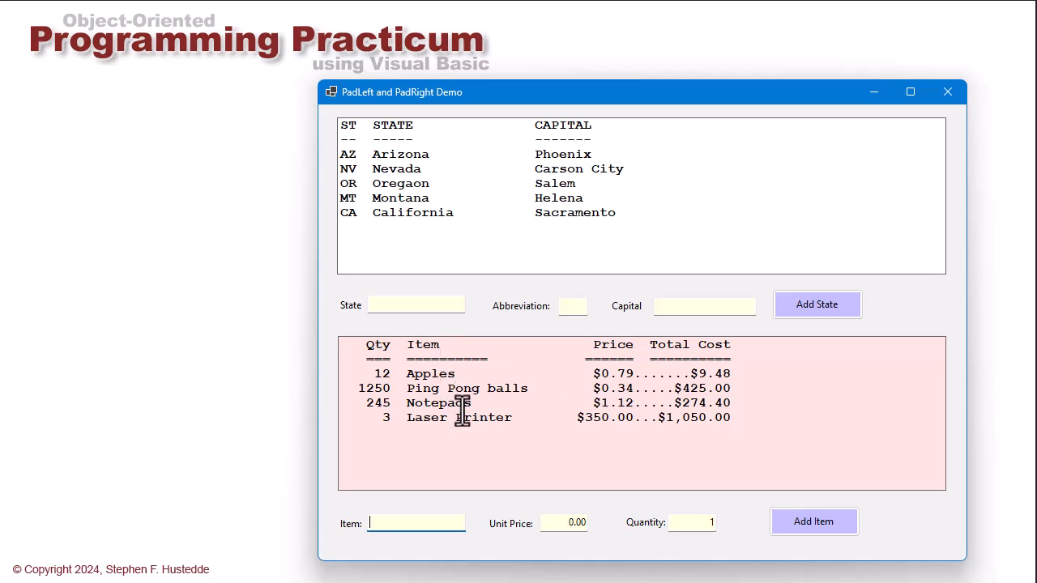
{"action": "mouse_move", "coordinate": [398, 159]}
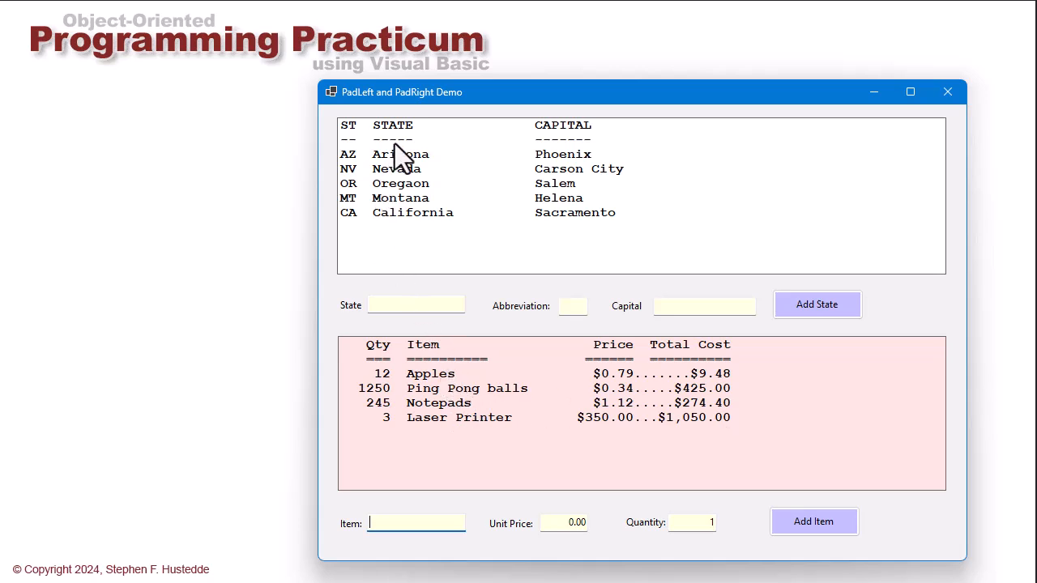
{"action": "mouse_move", "coordinate": [420, 230]}
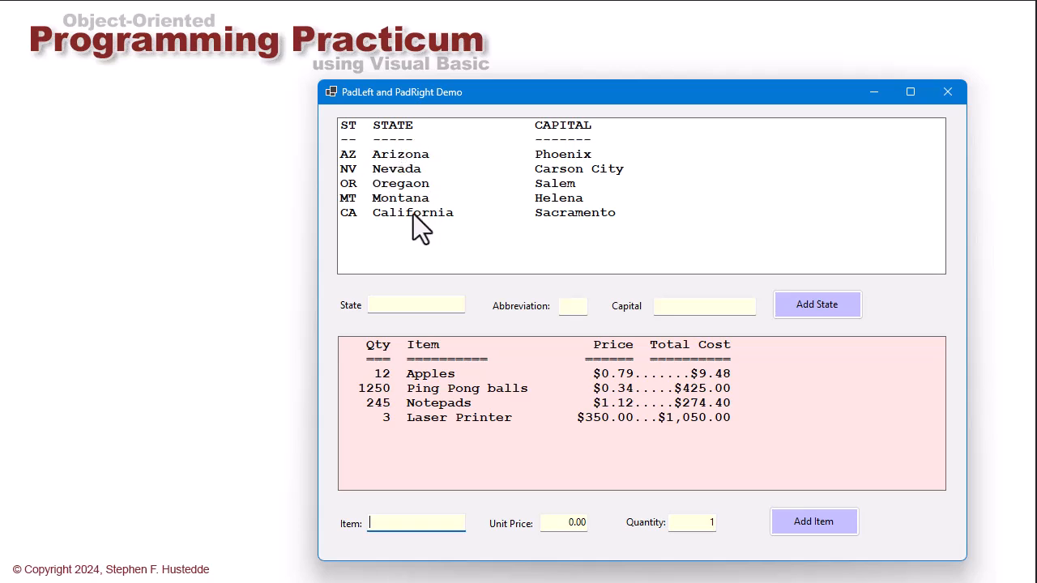
{"action": "mouse_move", "coordinate": [583, 181]}
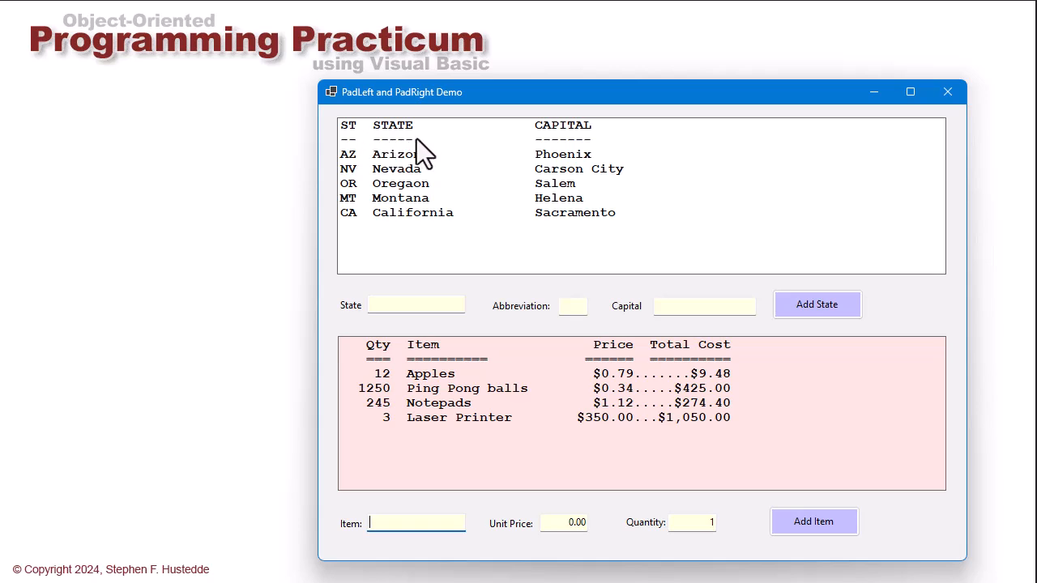
{"action": "mouse_move", "coordinate": [550, 159]}
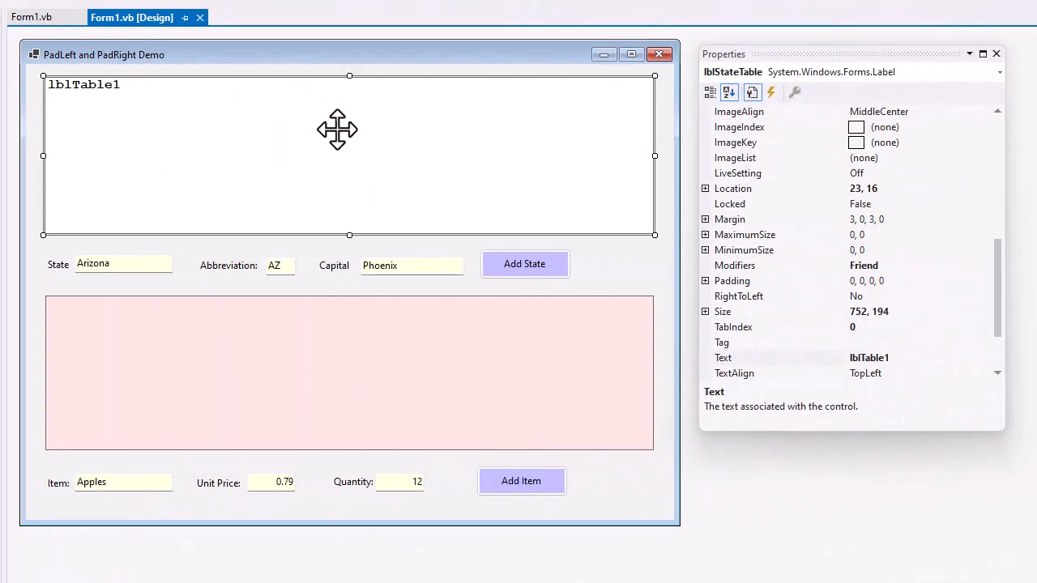
{"action": "mouse_move", "coordinate": [227, 214]}
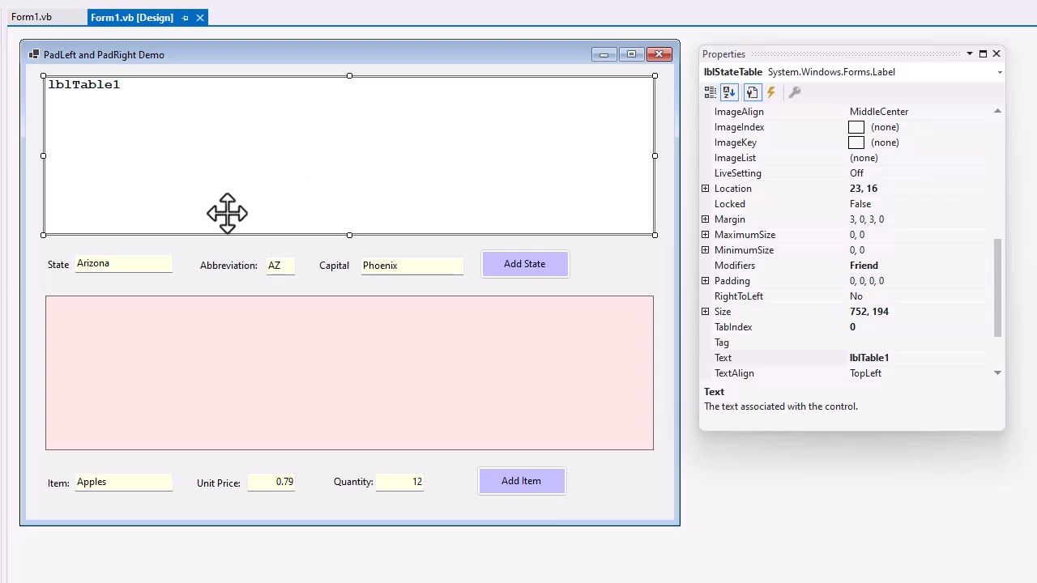
Review the Name and Text properties of the abbreviation box, capital box and Add State button.
{"action": "left_click", "coordinate": [278, 265]}
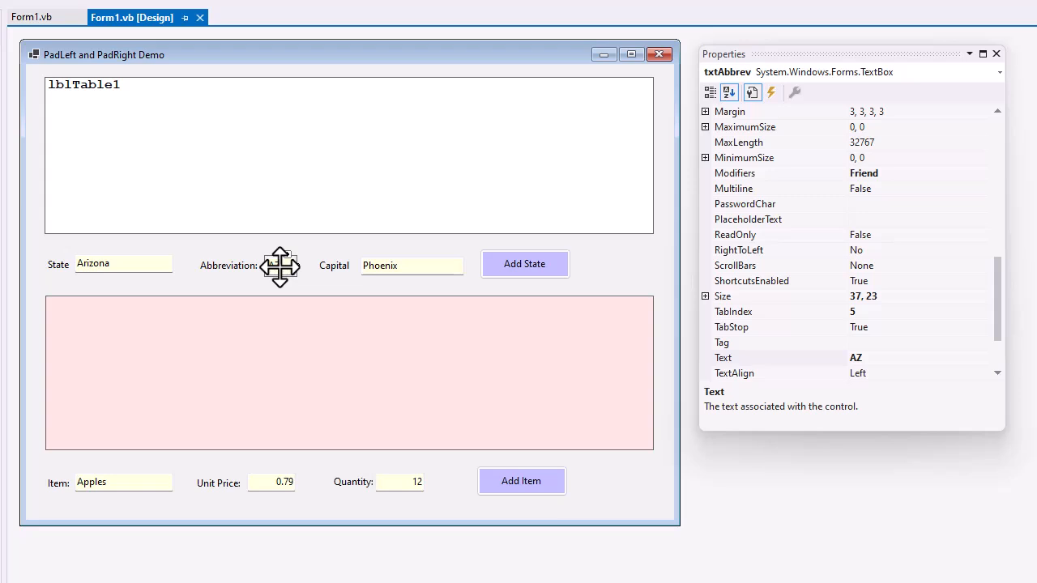
{"action": "left_click", "coordinate": [411, 265]}
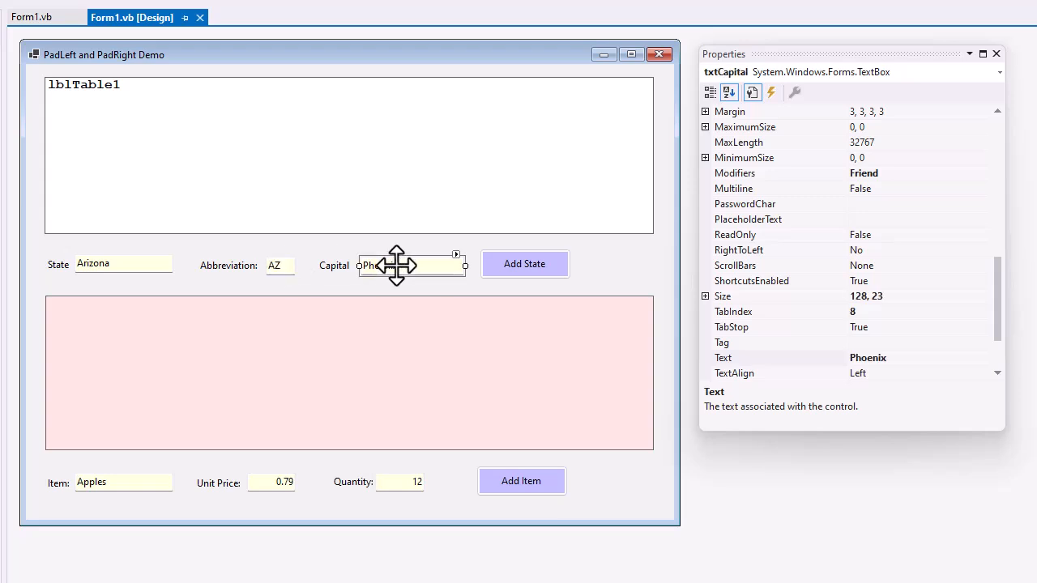
{"action": "left_click", "coordinate": [525, 264]}
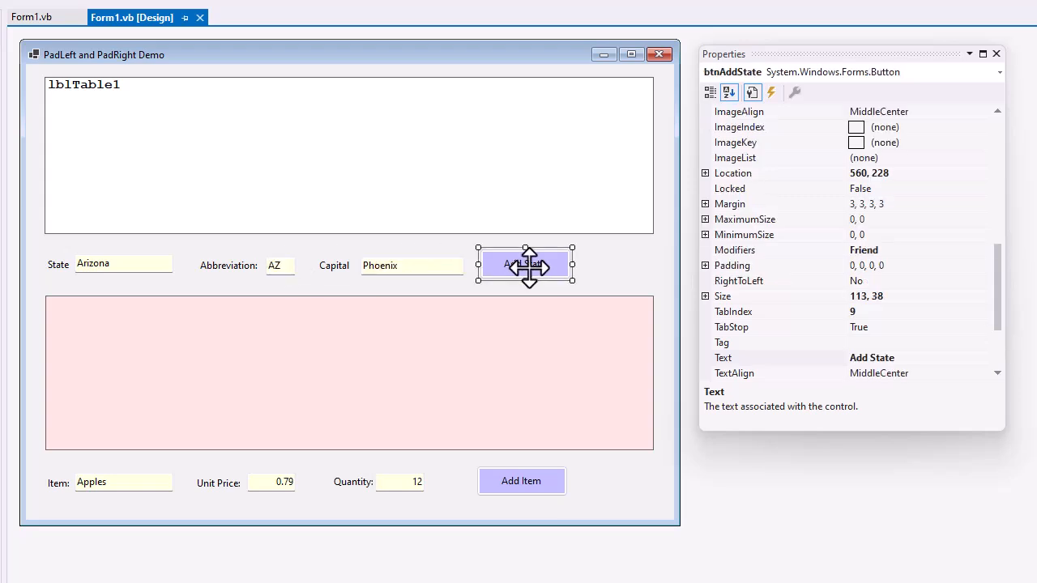
{"action": "mouse_move", "coordinate": [460, 356]}
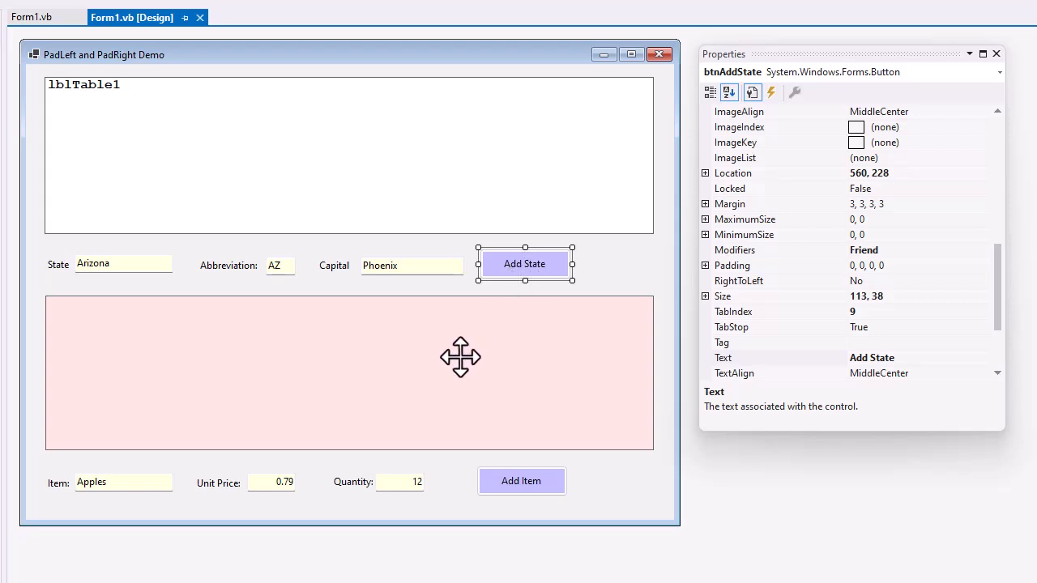
Review the properties of the pink item table and the item entry controls.
{"action": "left_click", "coordinate": [348, 372]}
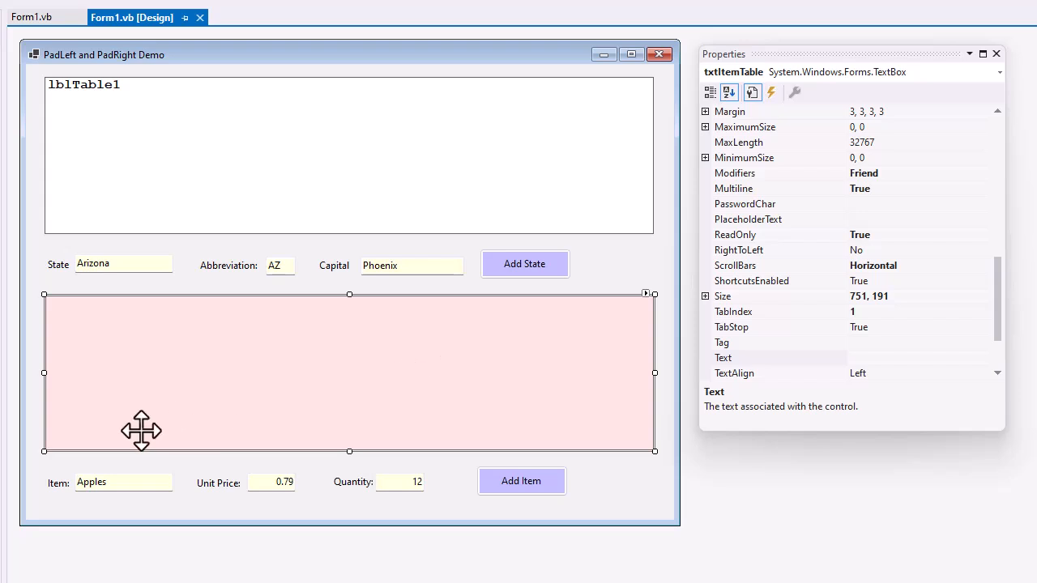
{"action": "left_click", "coordinate": [123, 483]}
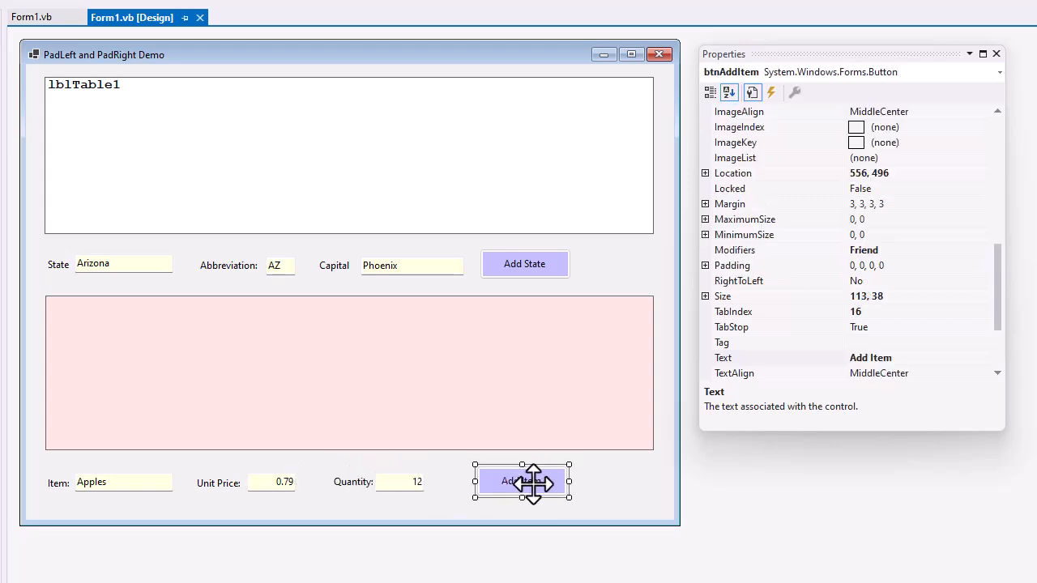
{"action": "left_click_drag", "start_coordinate": [521, 481], "coordinate": [525, 265]}
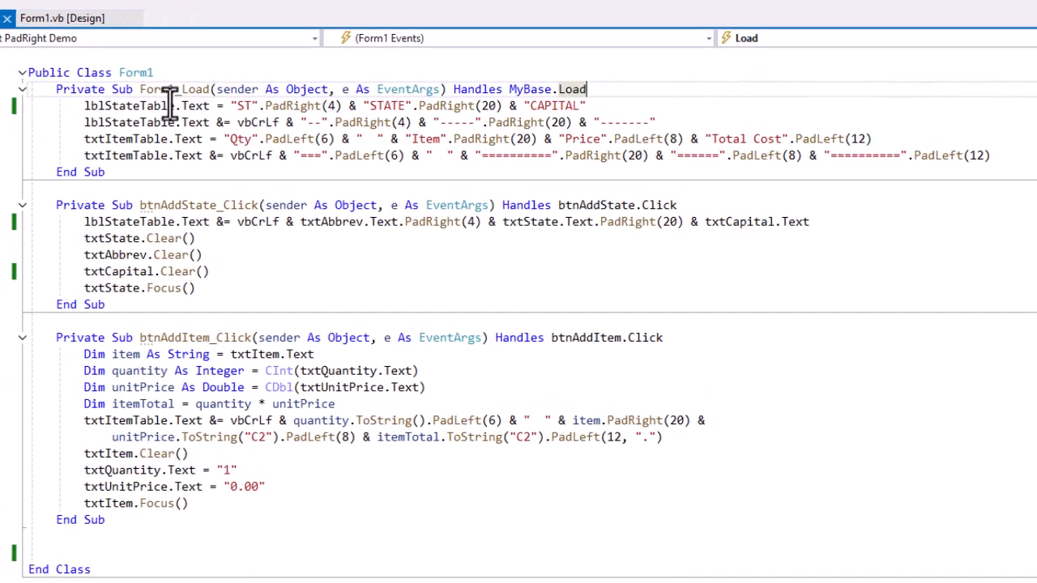
{"action": "mouse_move", "coordinate": [591, 137]}
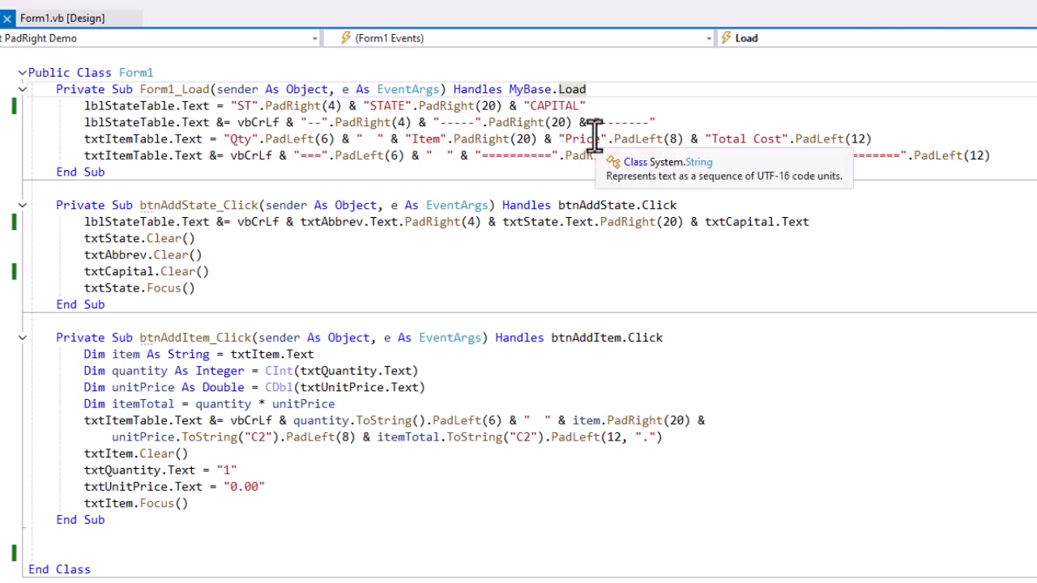
{"action": "mouse_move", "coordinate": [181, 142]}
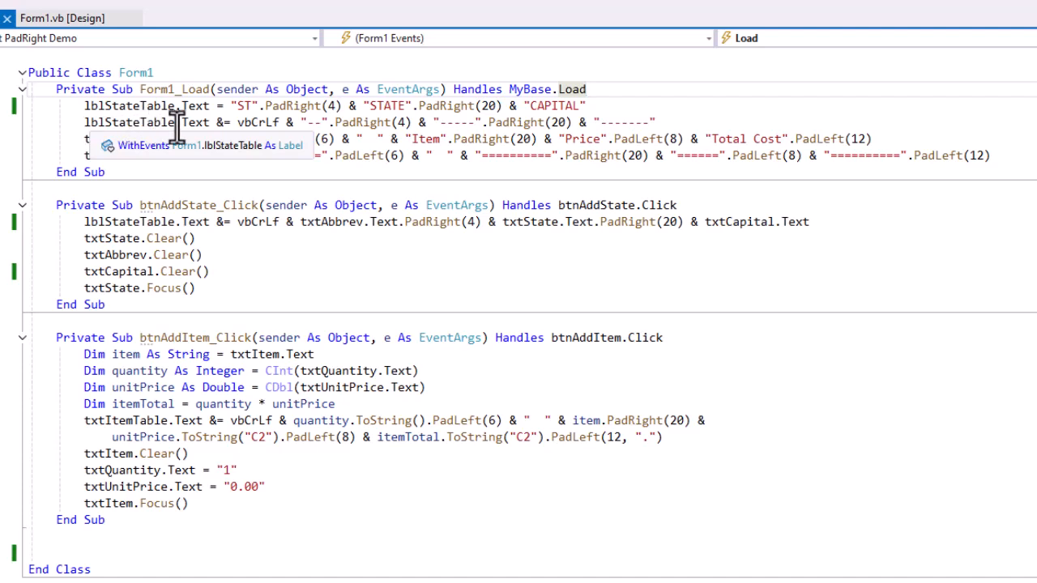
{"action": "mouse_move", "coordinate": [258, 122]}
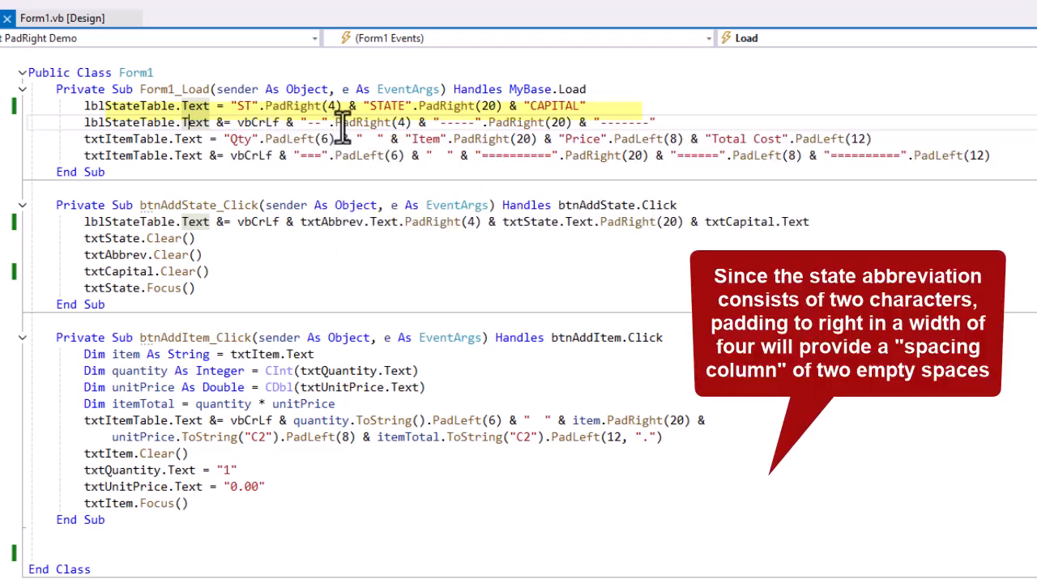
{"action": "mouse_move", "coordinate": [363, 123]}
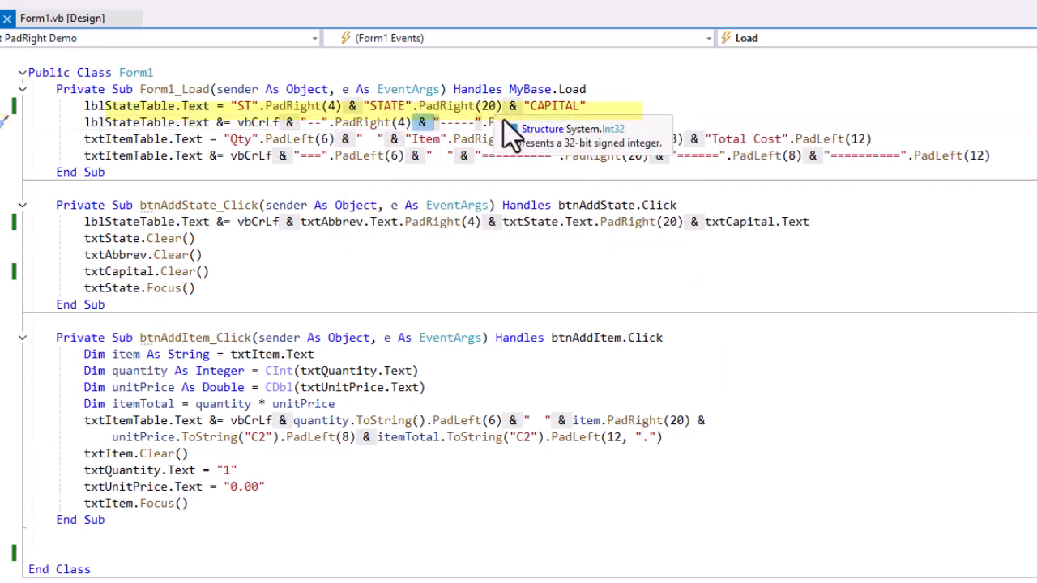
{"action": "mouse_move", "coordinate": [567, 110]}
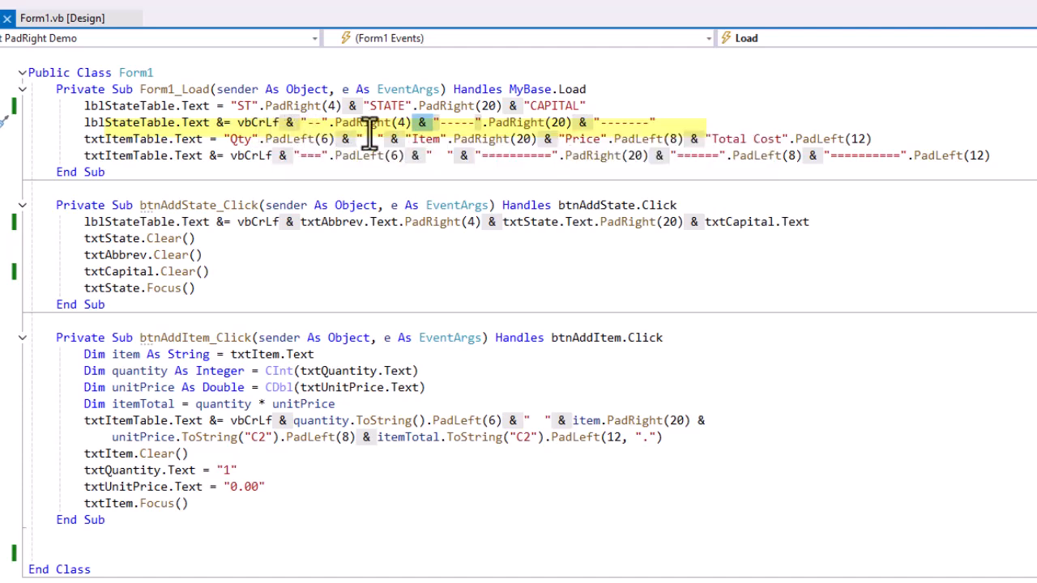
{"action": "mouse_move", "coordinate": [369, 138]}
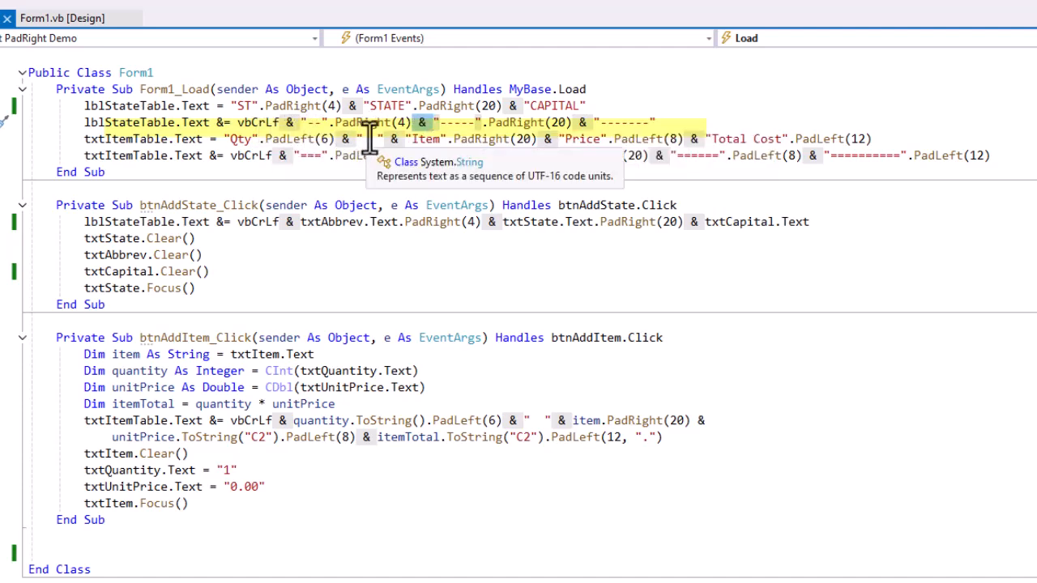
{"action": "mouse_move", "coordinate": [421, 146]}
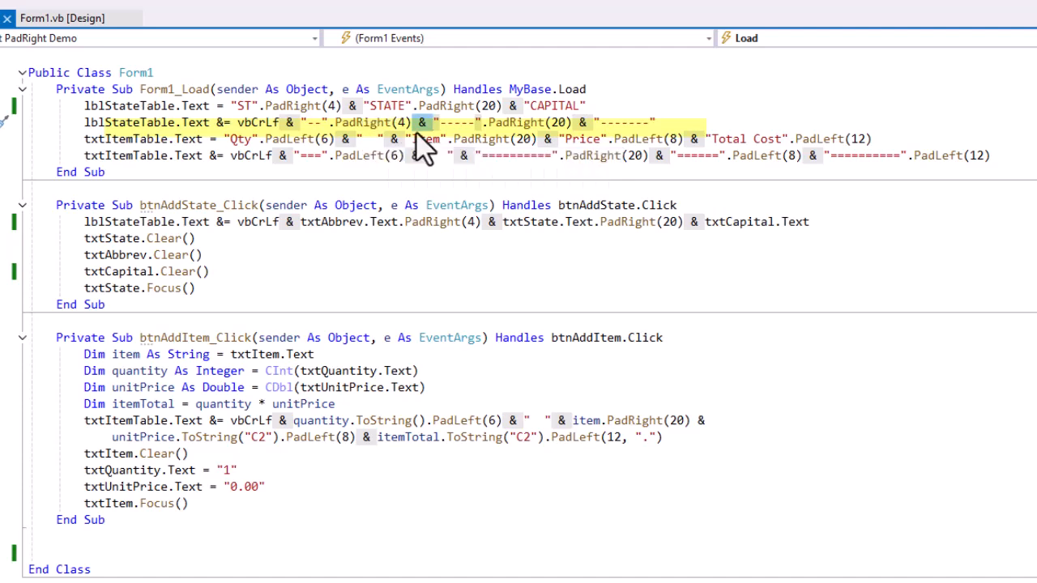
{"action": "mouse_move", "coordinate": [476, 139]}
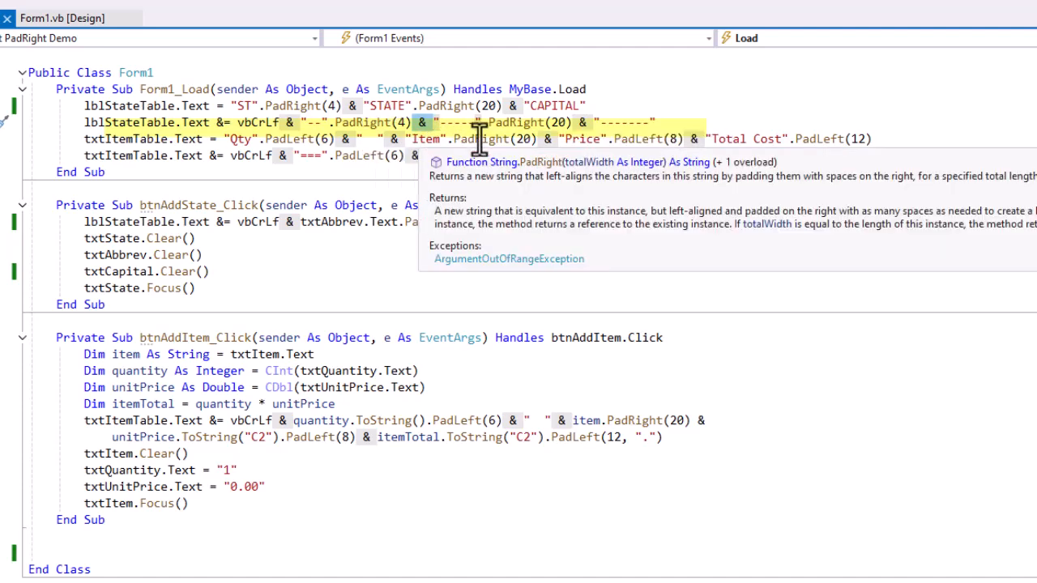
{"action": "mouse_move", "coordinate": [551, 139]}
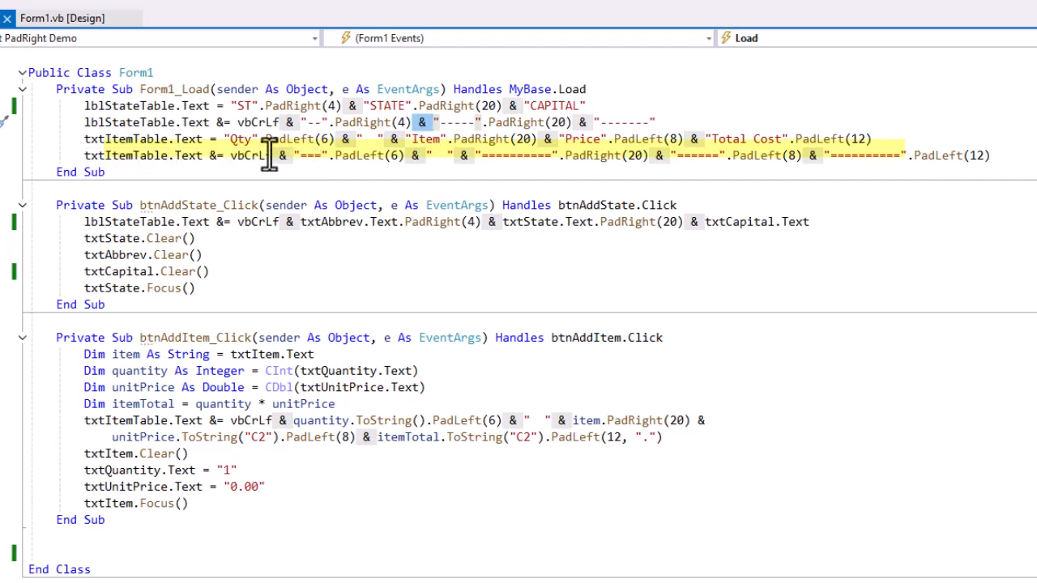
{"action": "mouse_move", "coordinate": [316, 156]}
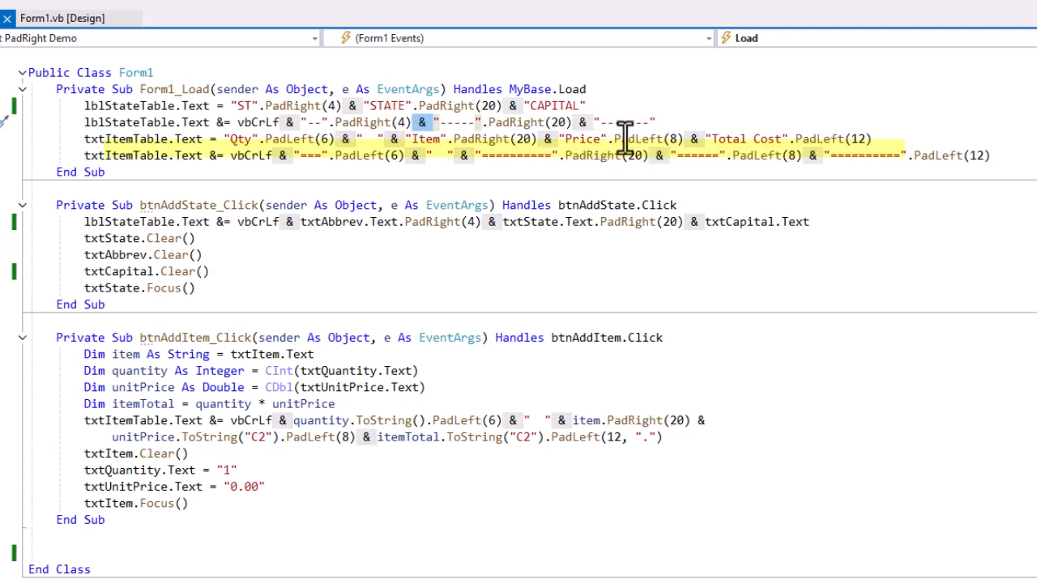
{"action": "mouse_move", "coordinate": [689, 156]}
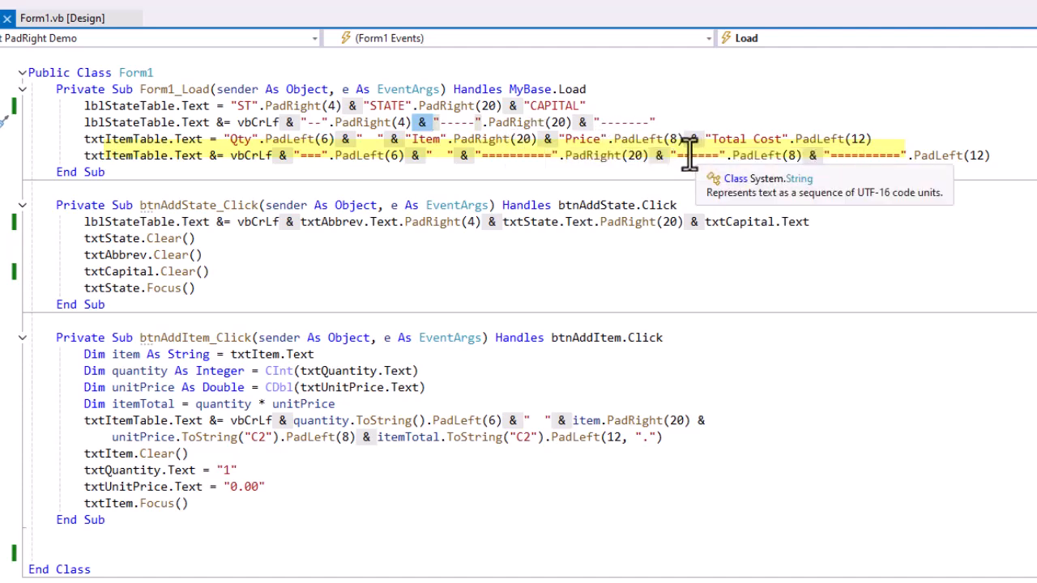
{"action": "mouse_move", "coordinate": [846, 154]}
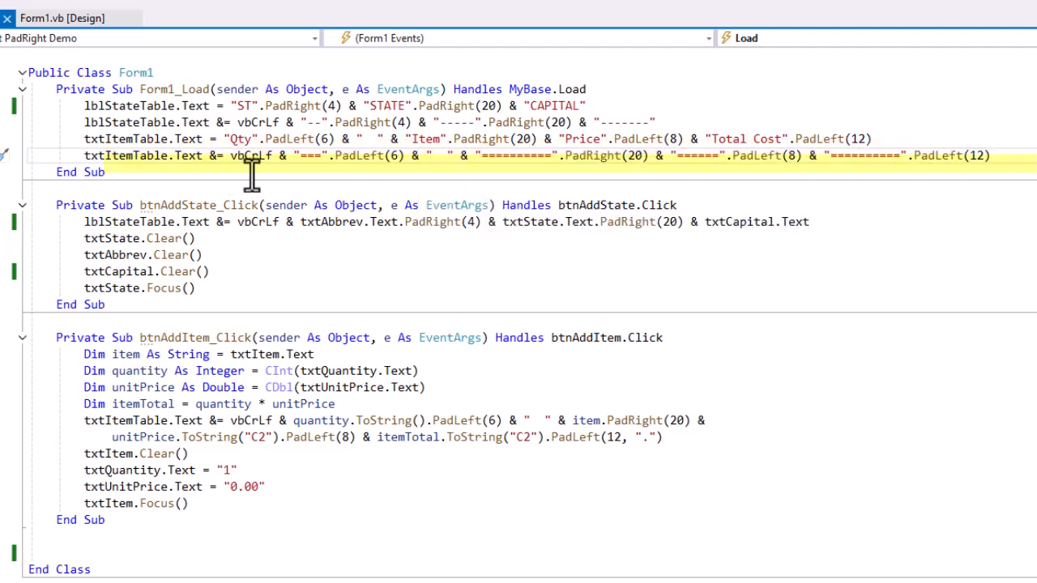
{"action": "mouse_move", "coordinate": [421, 177]}
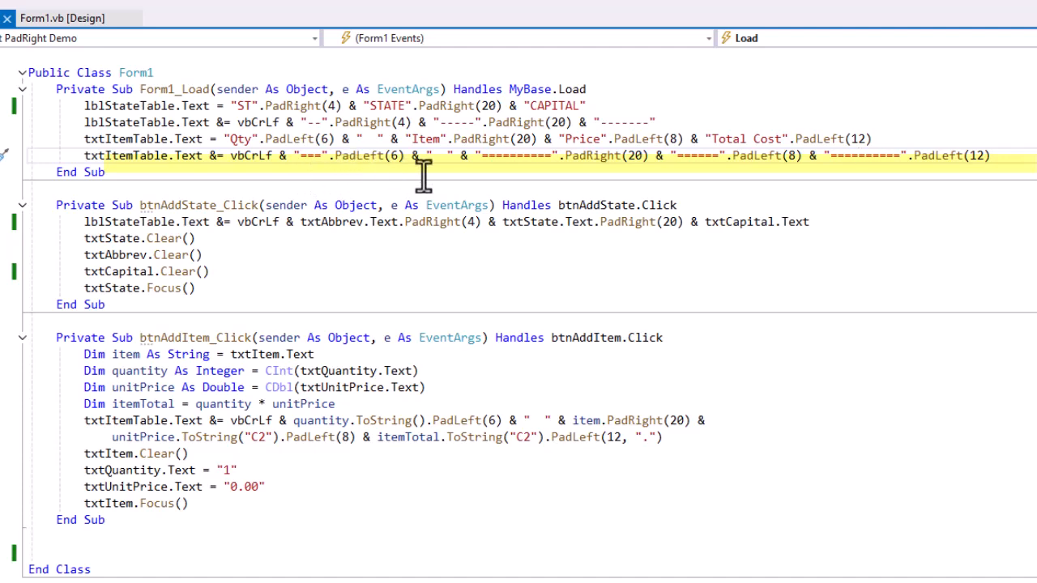
{"action": "mouse_move", "coordinate": [424, 173]}
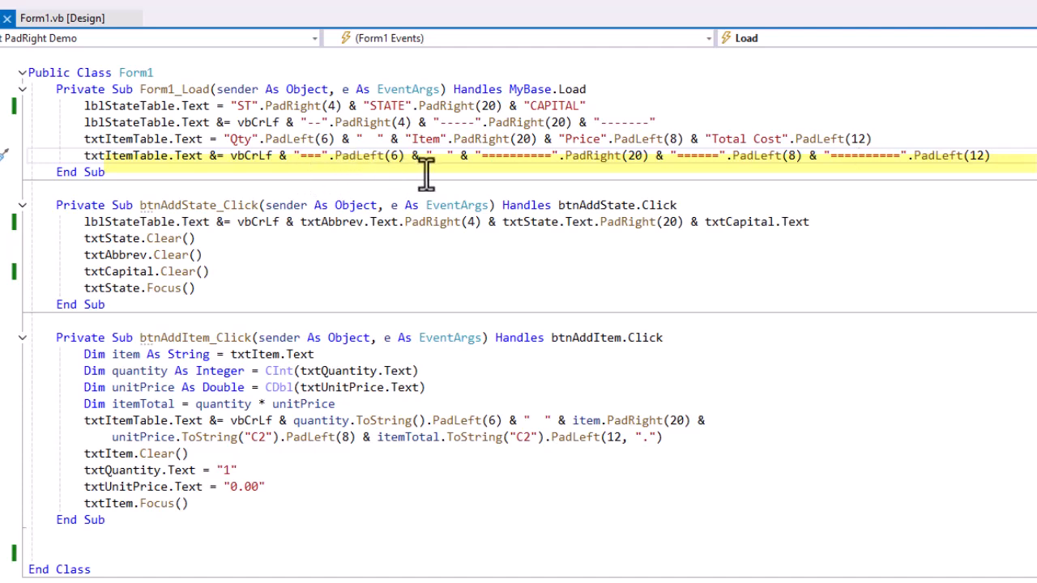
{"action": "mouse_move", "coordinate": [387, 170]}
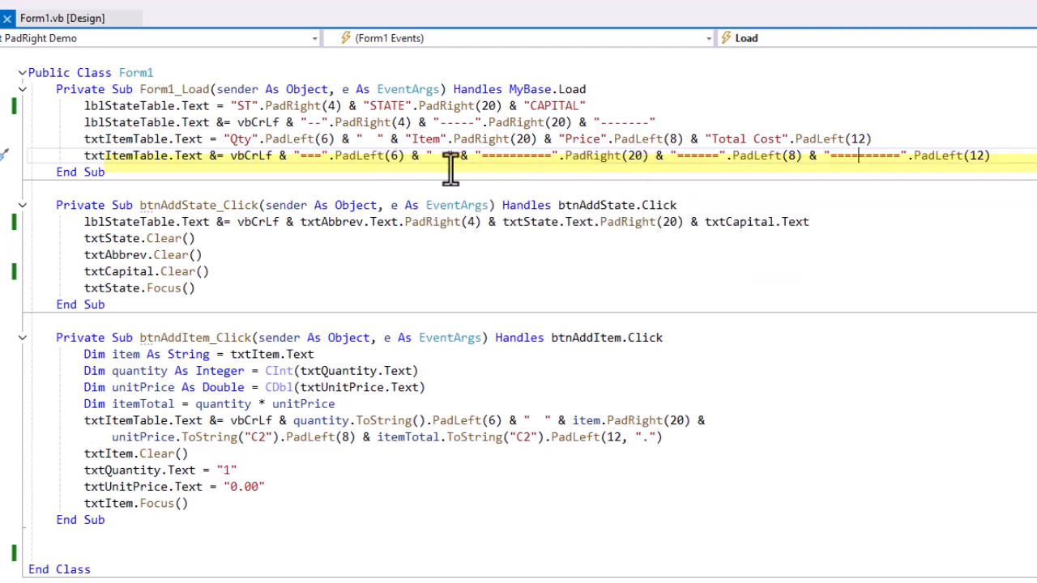
{"action": "mouse_move", "coordinate": [979, 179]}
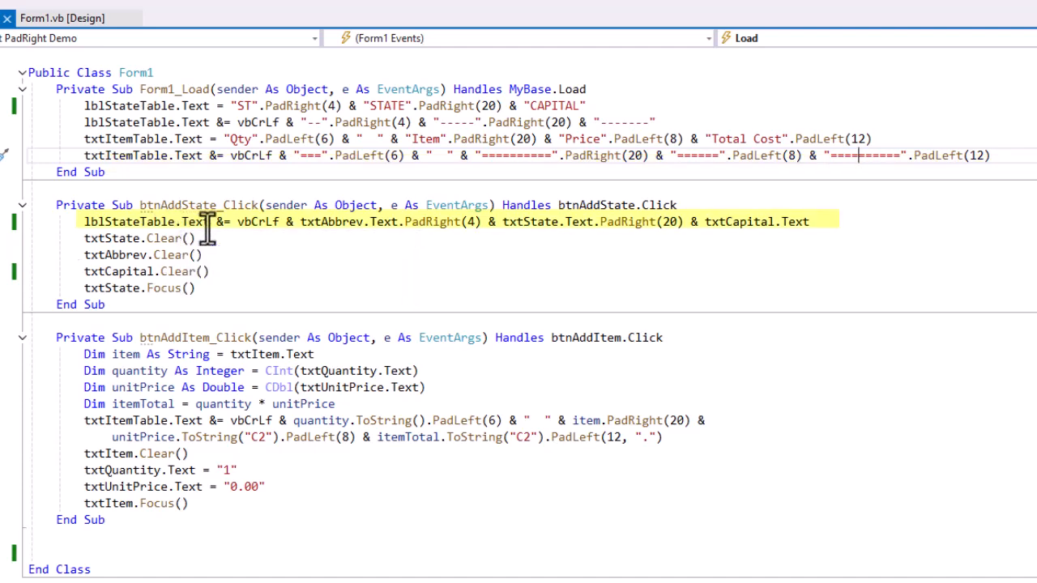
{"action": "mouse_move", "coordinate": [213, 254]}
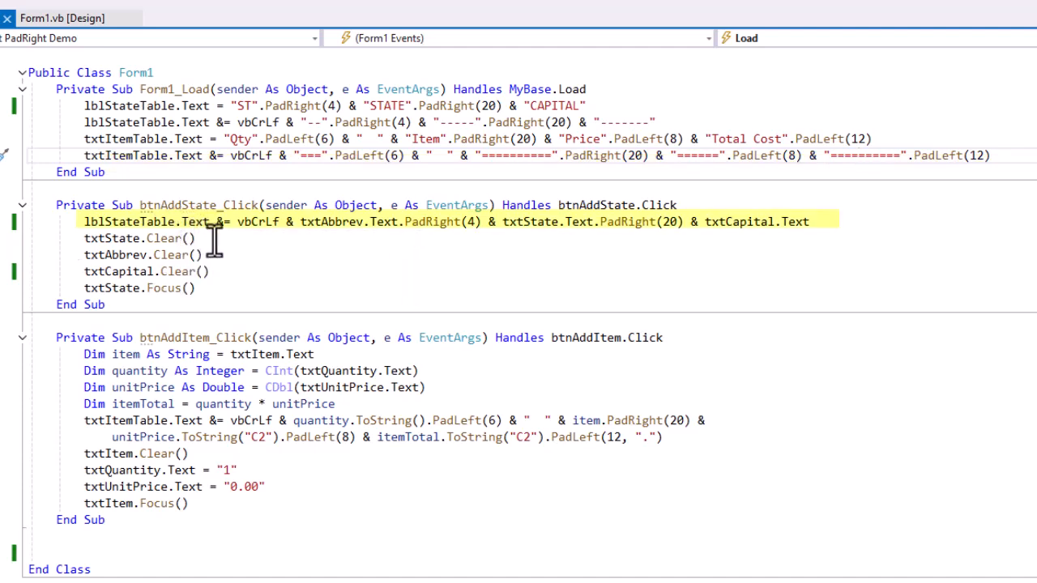
{"action": "mouse_move", "coordinate": [243, 246]}
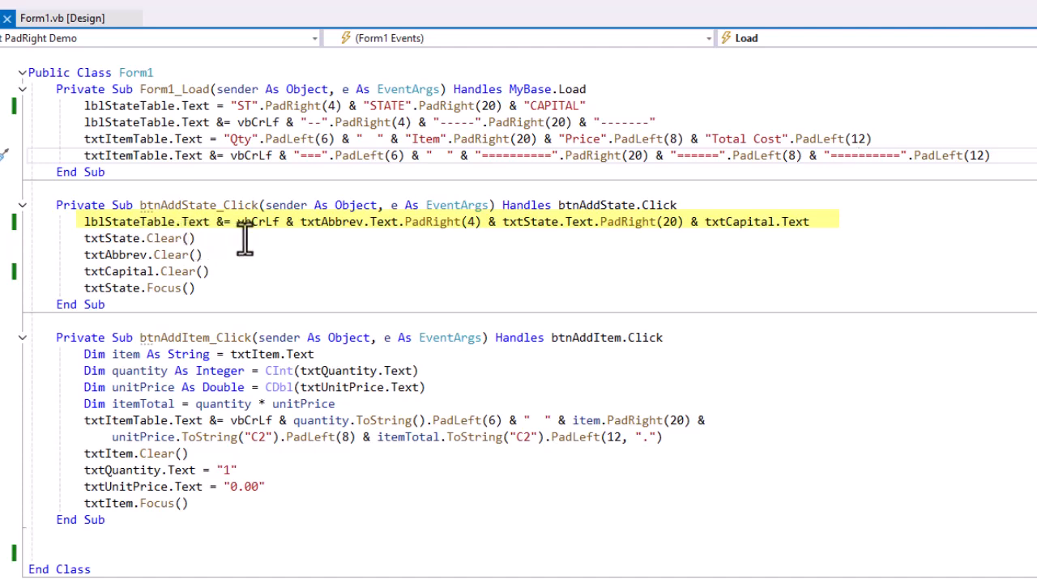
{"action": "mouse_move", "coordinate": [165, 238]}
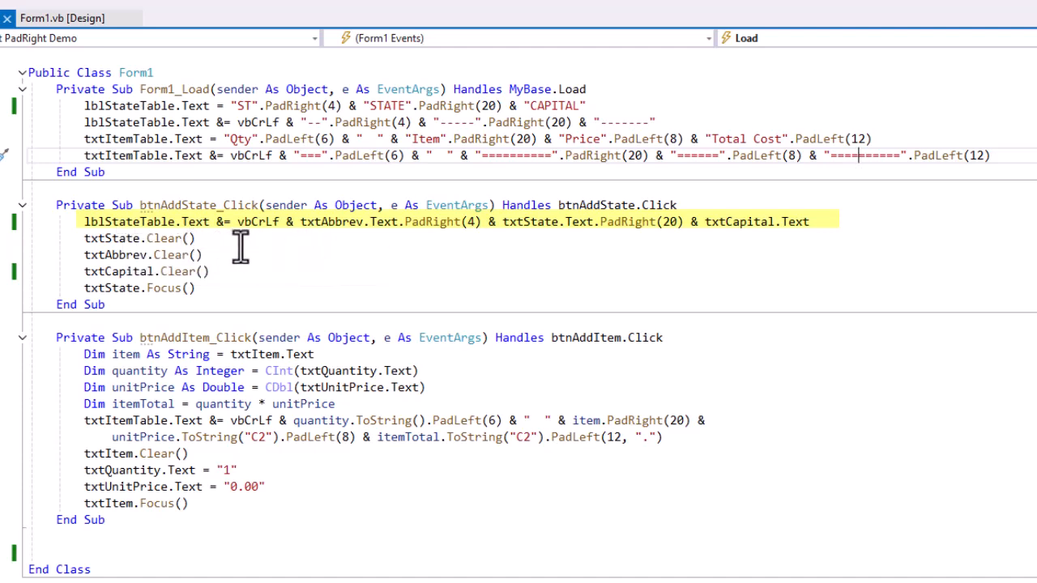
{"action": "mouse_move", "coordinate": [311, 246]}
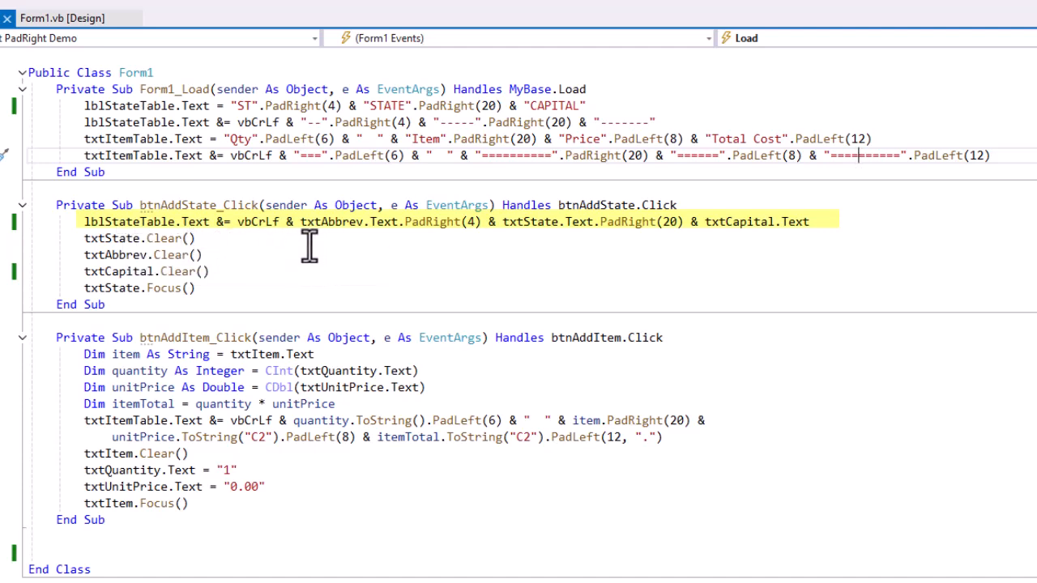
{"action": "mouse_move", "coordinate": [381, 247]}
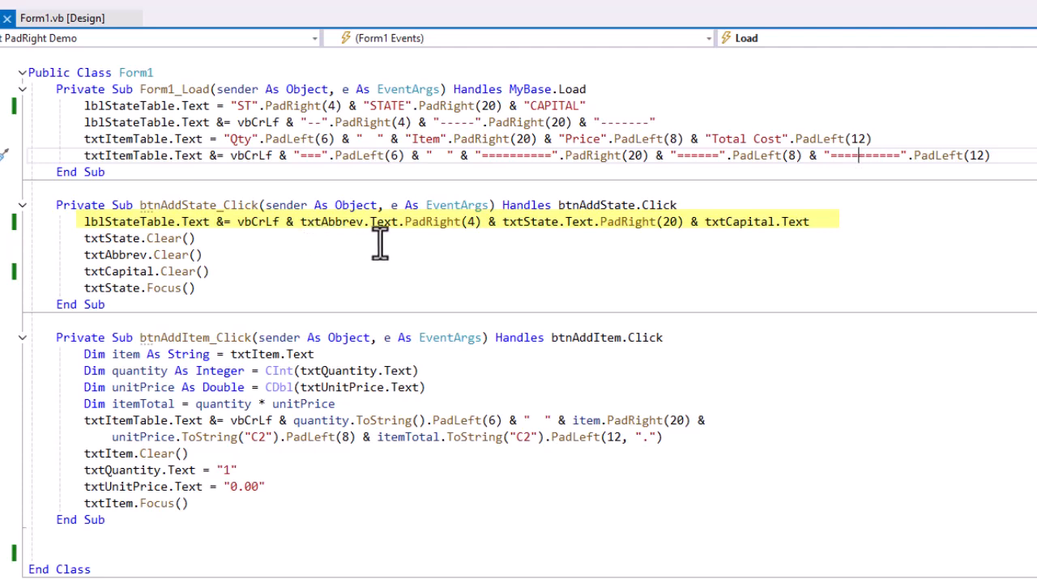
{"action": "mouse_move", "coordinate": [431, 243]}
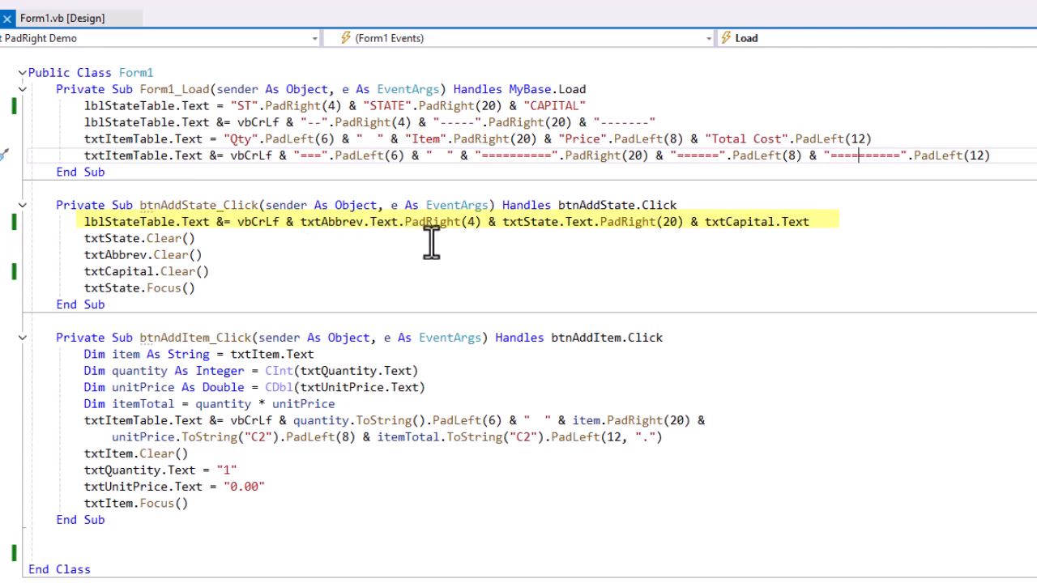
{"action": "mouse_move", "coordinate": [580, 246]}
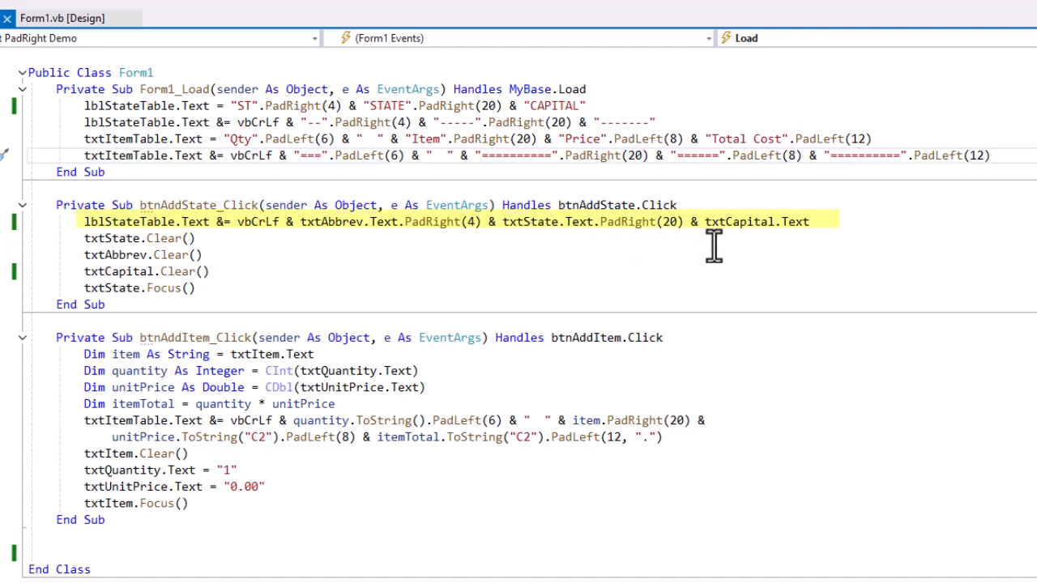
{"action": "mouse_move", "coordinate": [793, 240]}
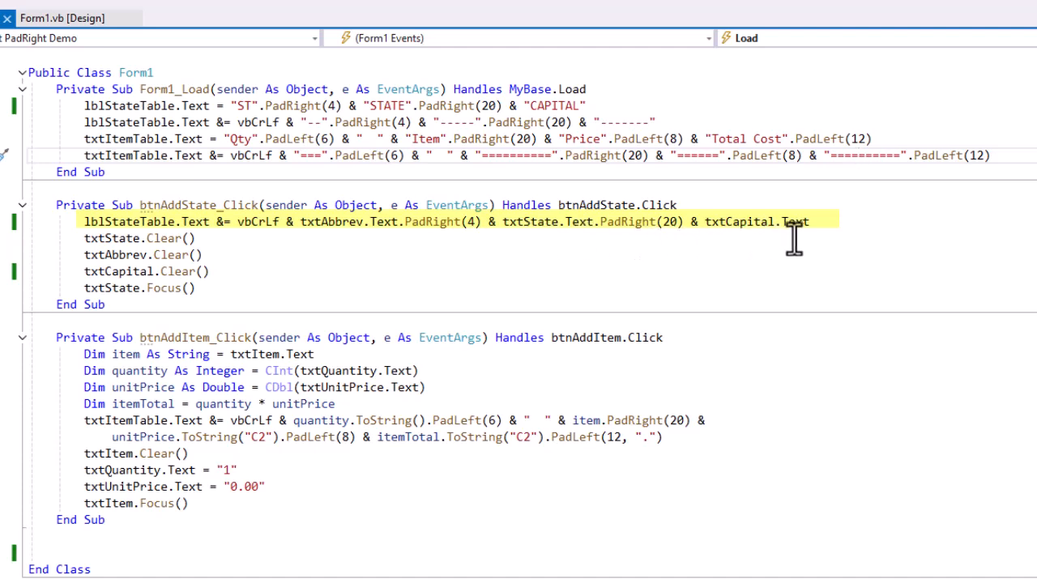
{"action": "mouse_move", "coordinate": [797, 224]}
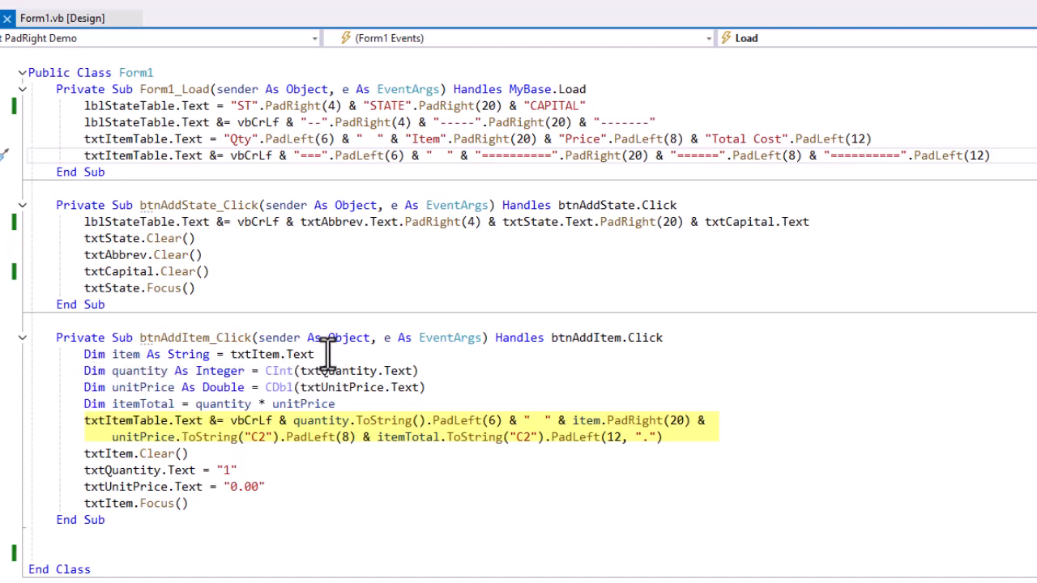
{"action": "mouse_move", "coordinate": [516, 366]}
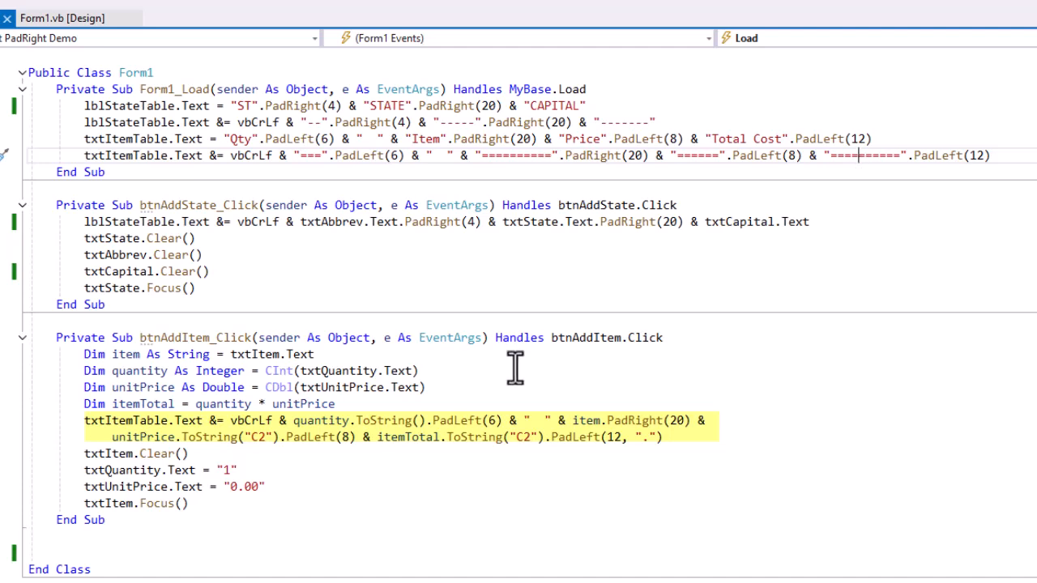
{"action": "mouse_move", "coordinate": [515, 370]}
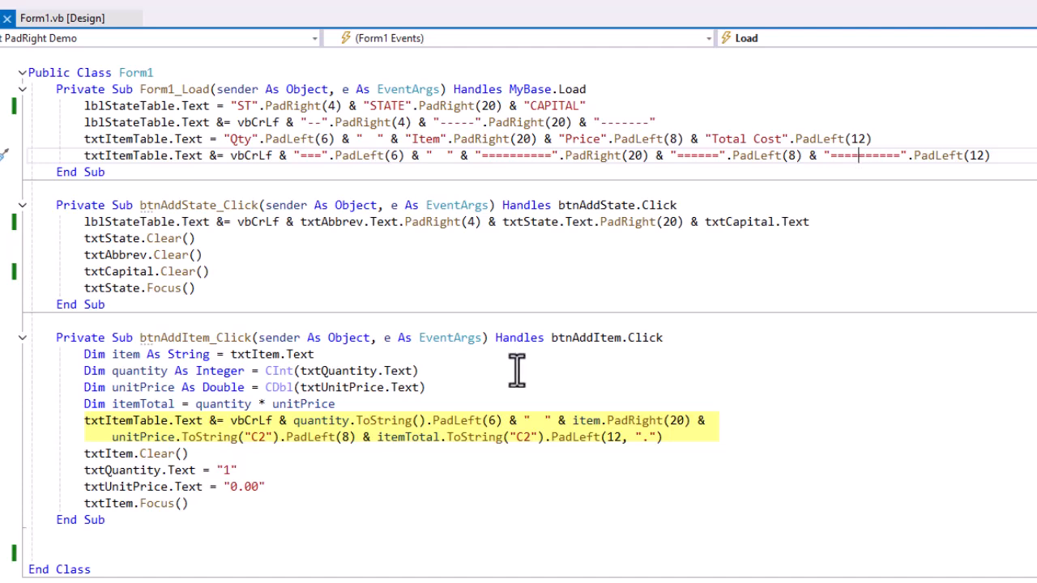
{"action": "mouse_move", "coordinate": [516, 371]}
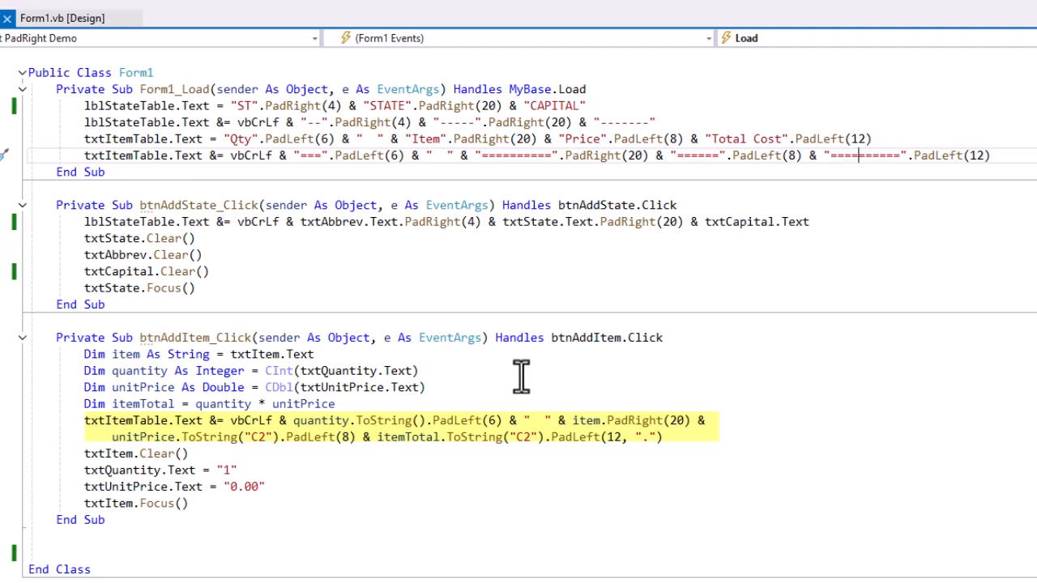
{"action": "mouse_move", "coordinate": [522, 379]}
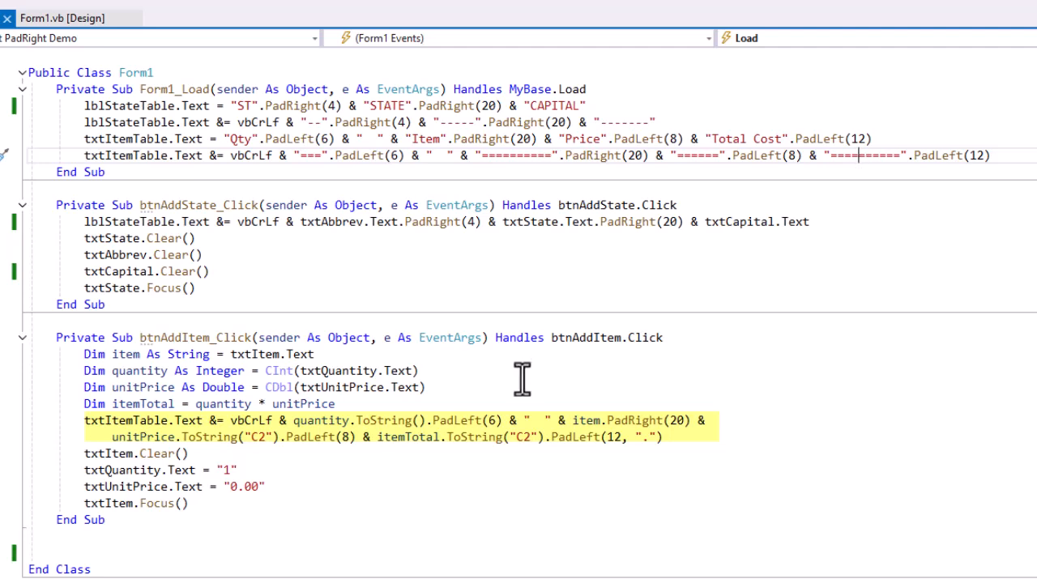
{"action": "mouse_move", "coordinate": [522, 379]}
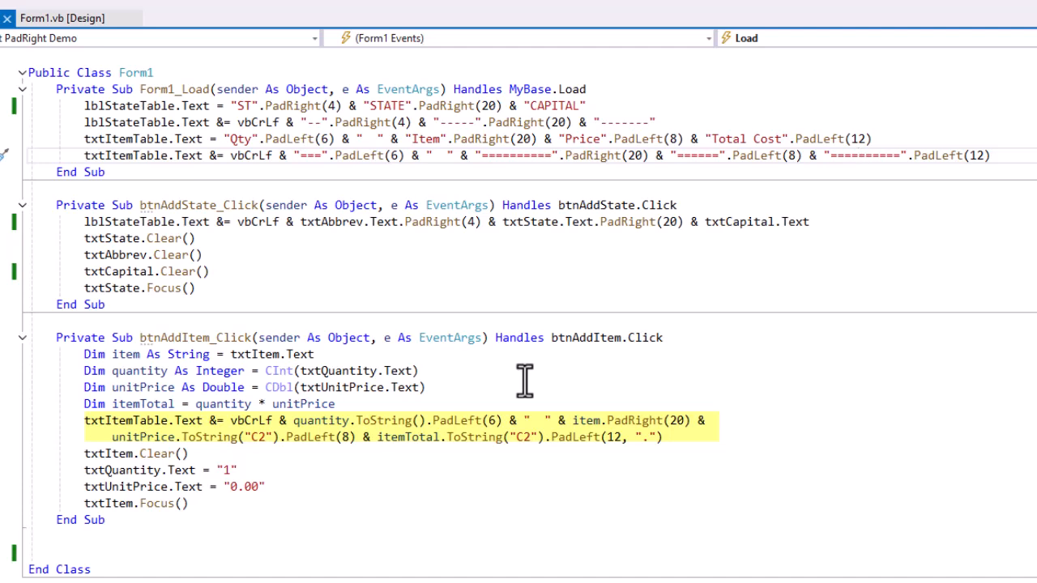
{"action": "mouse_move", "coordinate": [526, 382]}
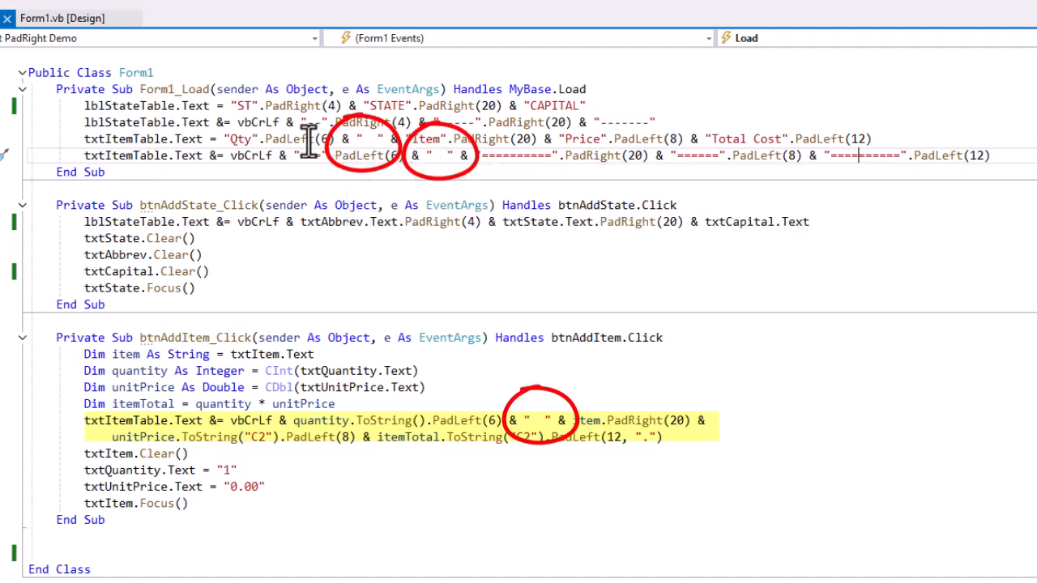
{"action": "mouse_move", "coordinate": [603, 437]}
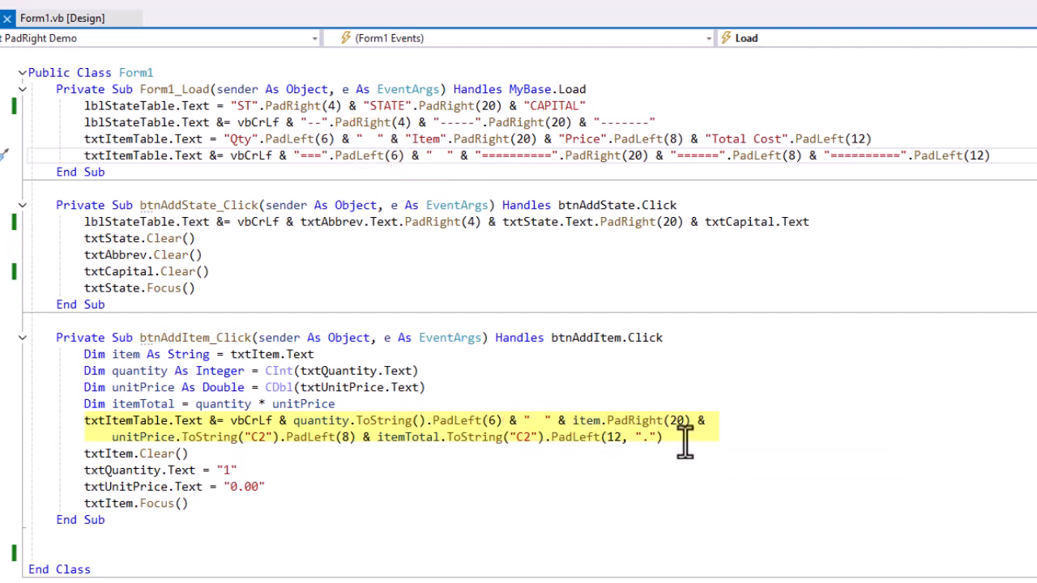
{"action": "mouse_move", "coordinate": [575, 437]}
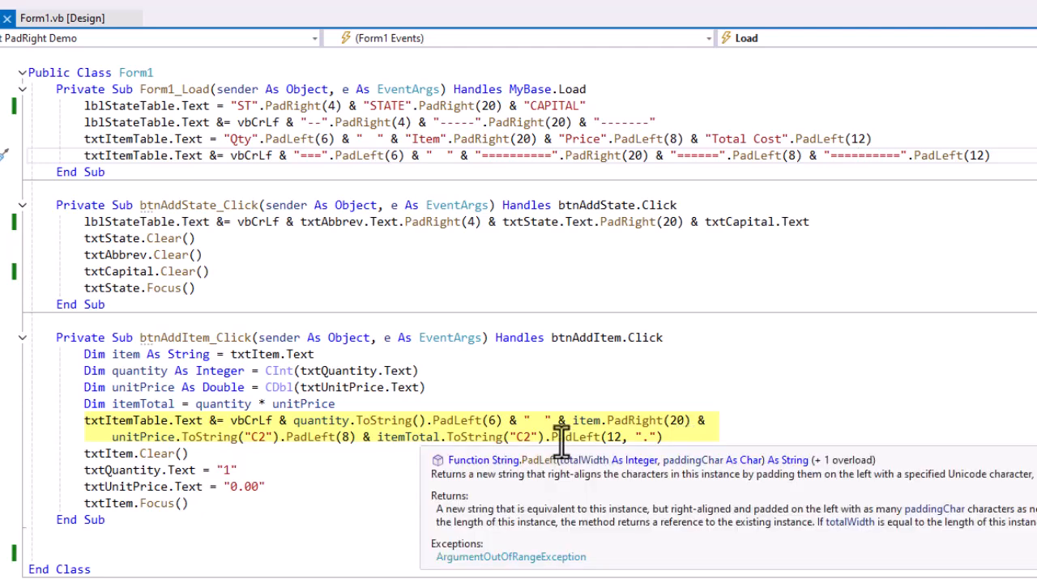
{"action": "mouse_move", "coordinate": [593, 499]}
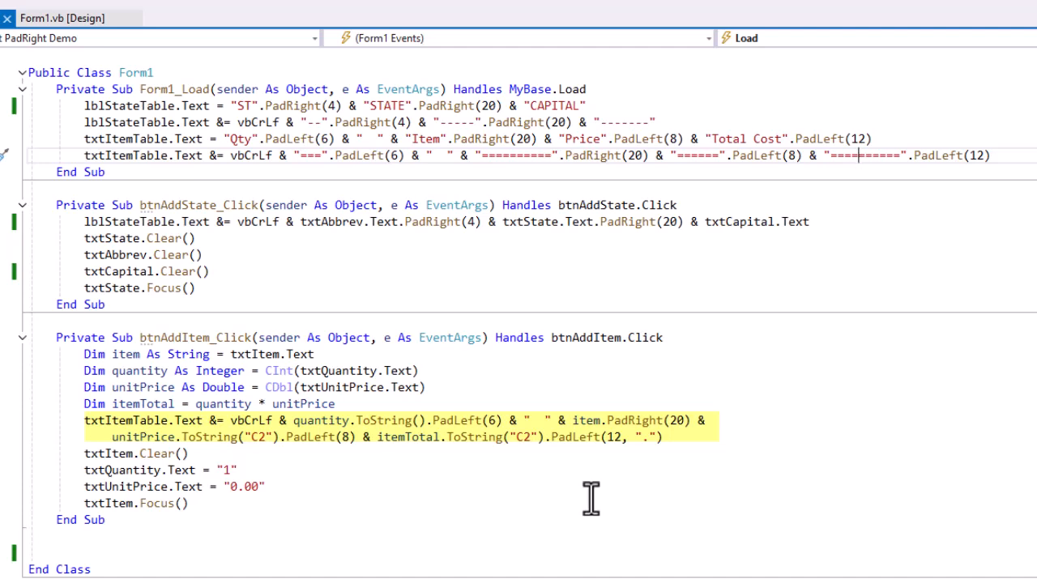
{"action": "mouse_move", "coordinate": [590, 499]}
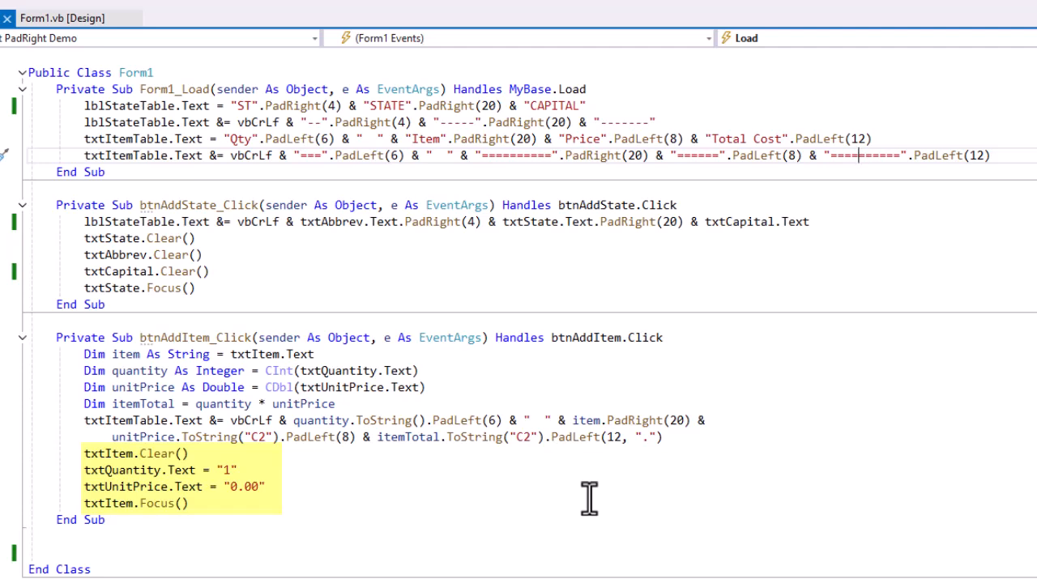
{"action": "mouse_move", "coordinate": [590, 499]}
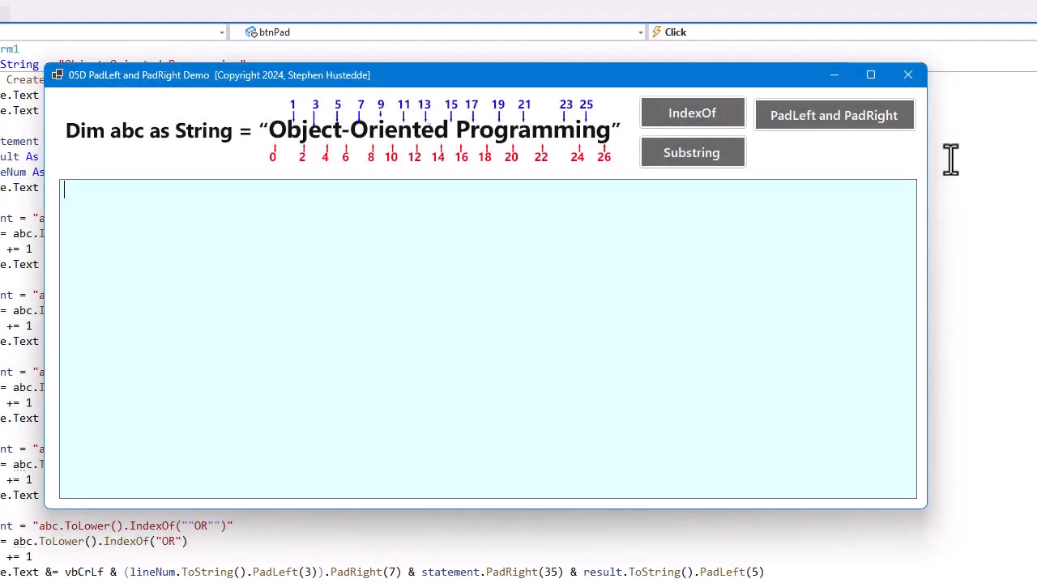
{"action": "mouse_move", "coordinate": [845, 181]}
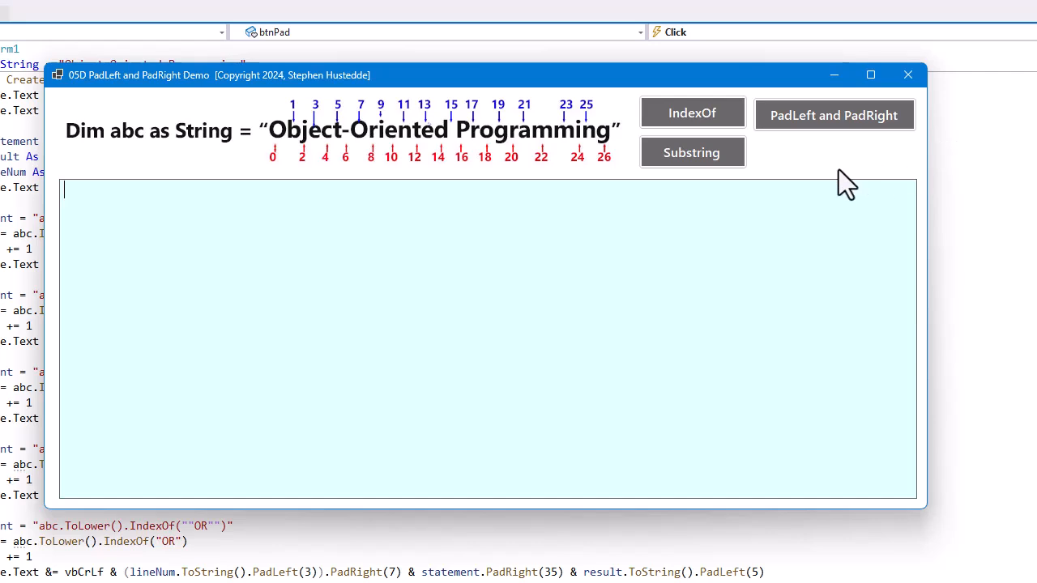
Show the IndexOf, Substring and PadLeft/PadRight result tables, then close the demo form.
{"action": "left_click", "coordinate": [692, 113]}
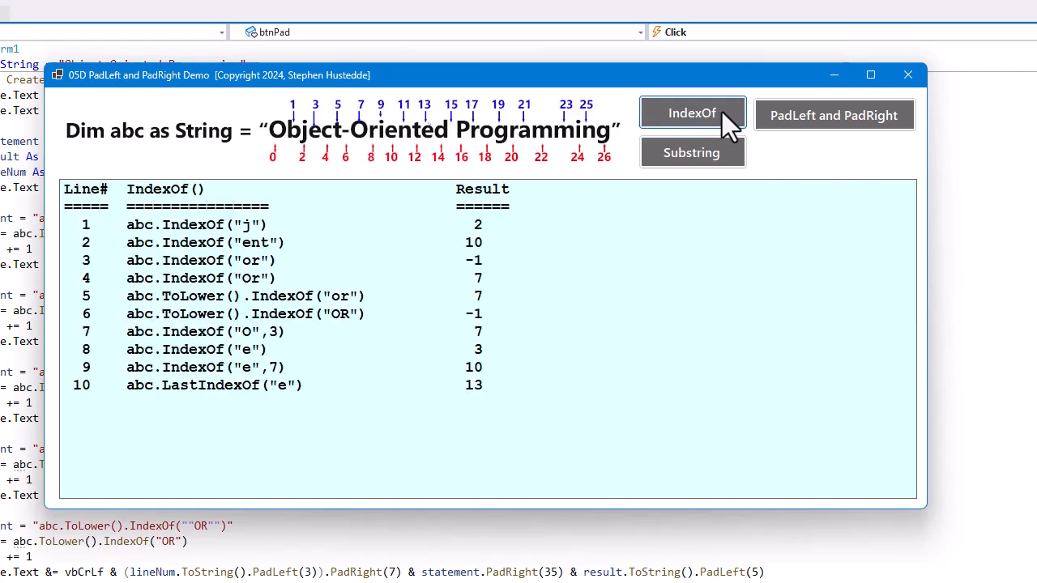
{"action": "mouse_move", "coordinate": [90, 256]}
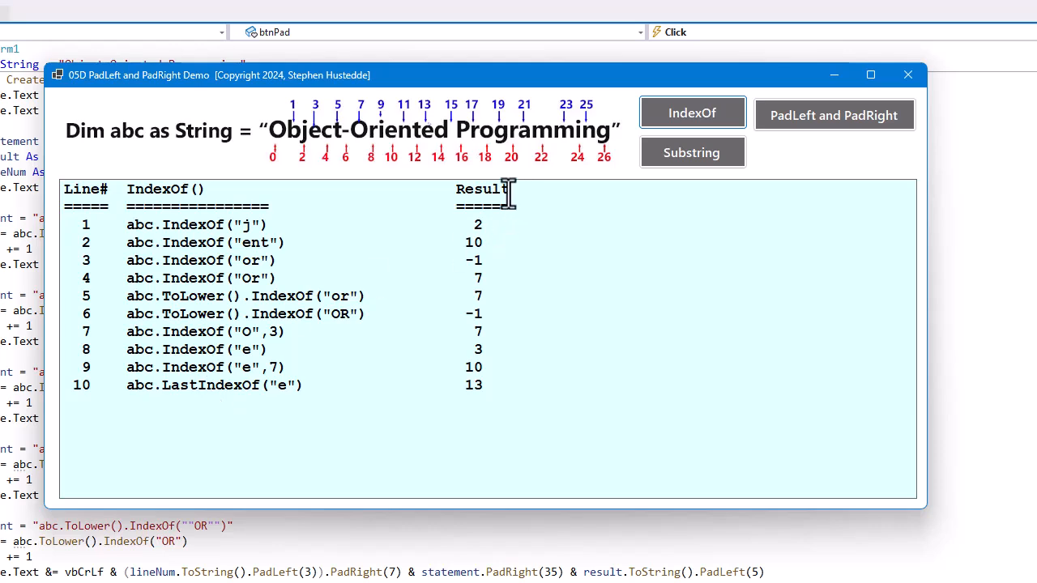
{"action": "mouse_move", "coordinate": [240, 136]}
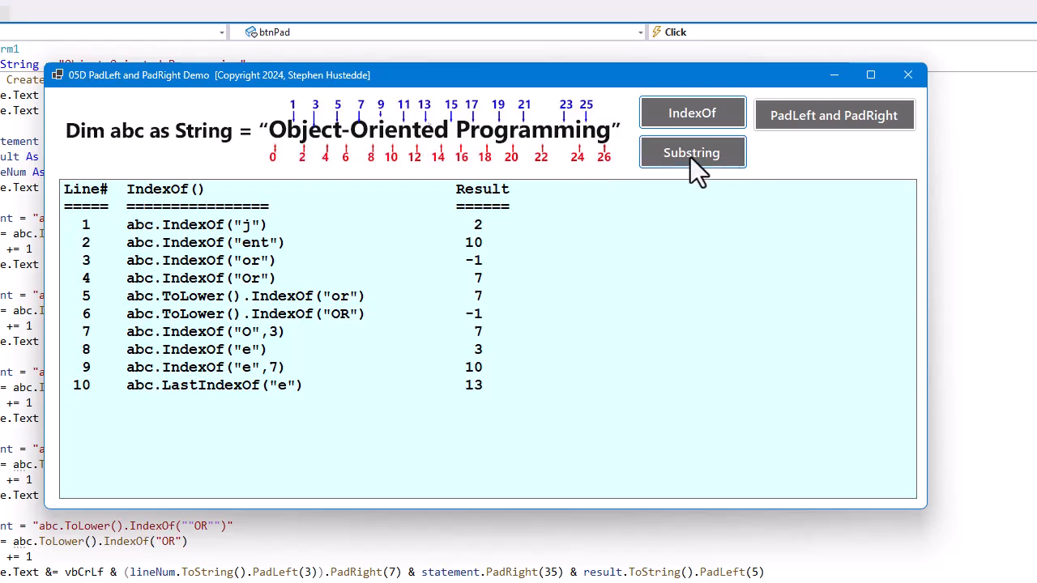
{"action": "left_click", "coordinate": [692, 152]}
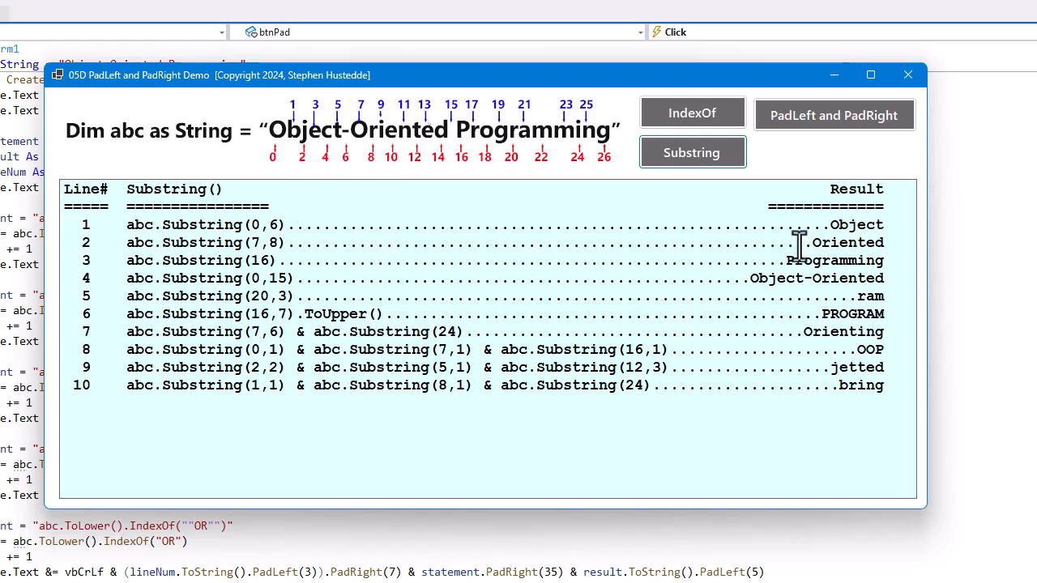
{"action": "mouse_move", "coordinate": [862, 397]}
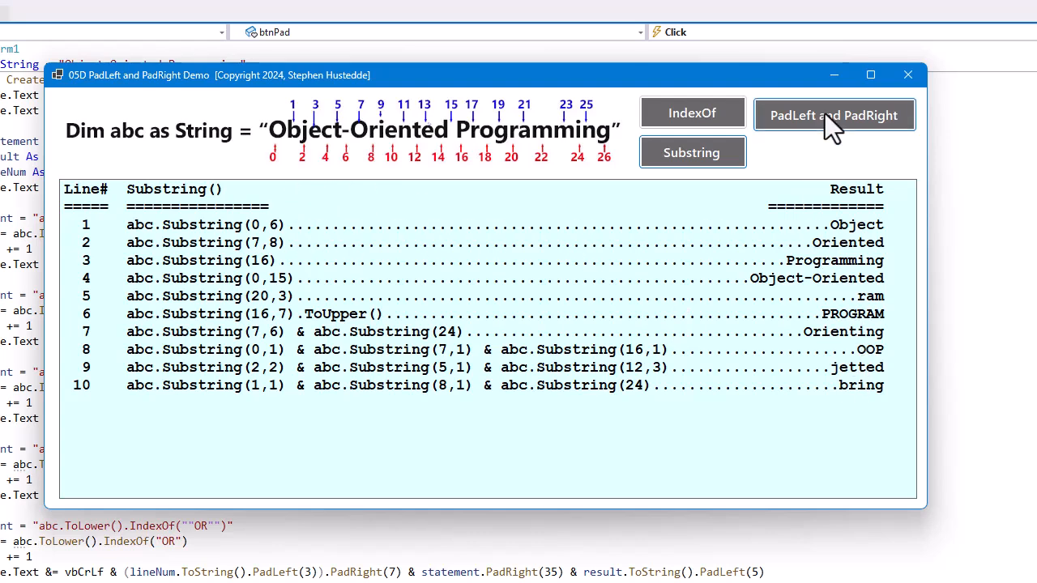
{"action": "left_click", "coordinate": [832, 113]}
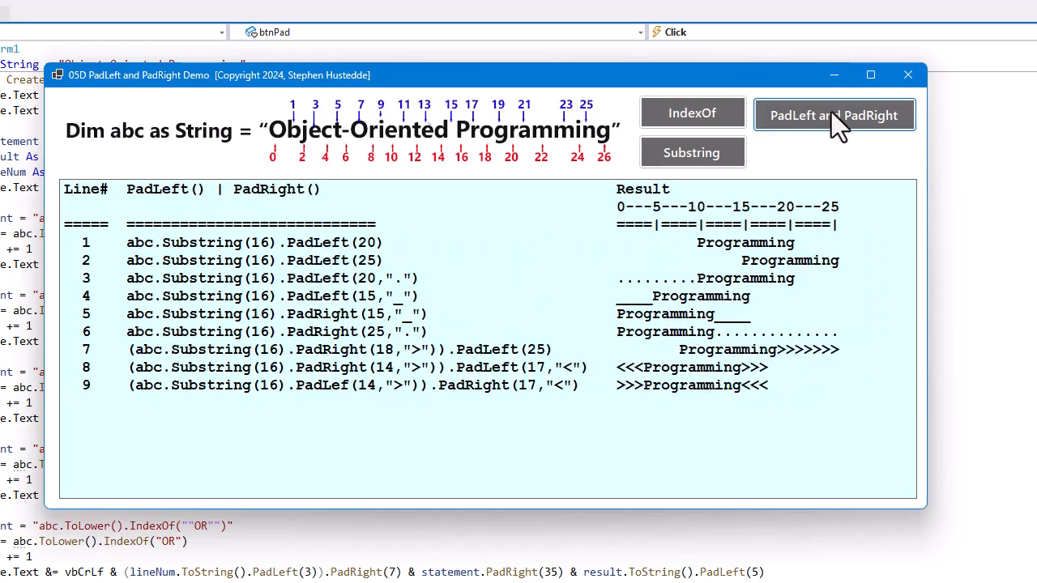
{"action": "mouse_move", "coordinate": [818, 138]}
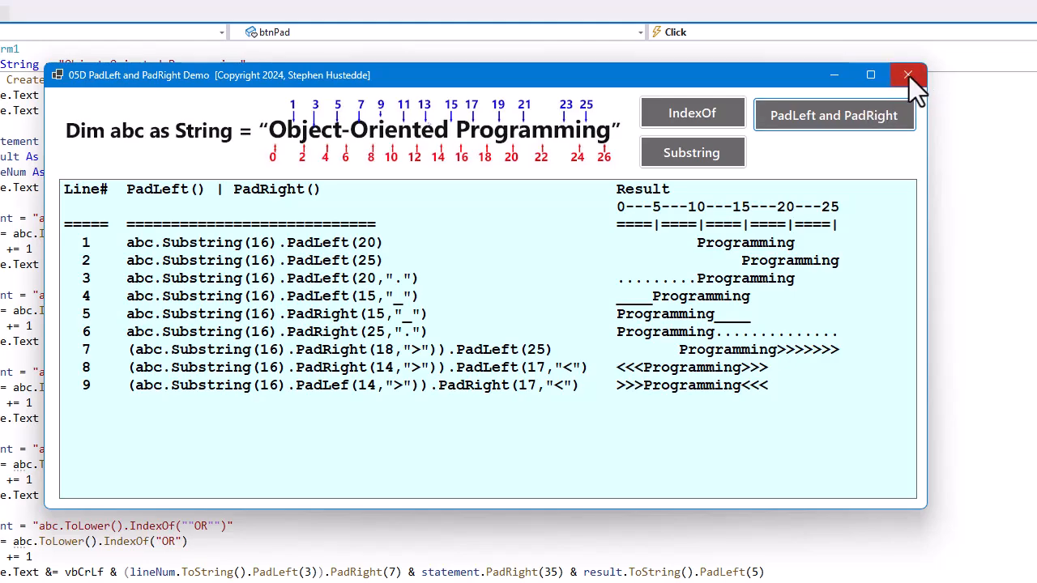
{"action": "left_click", "coordinate": [907, 74]}
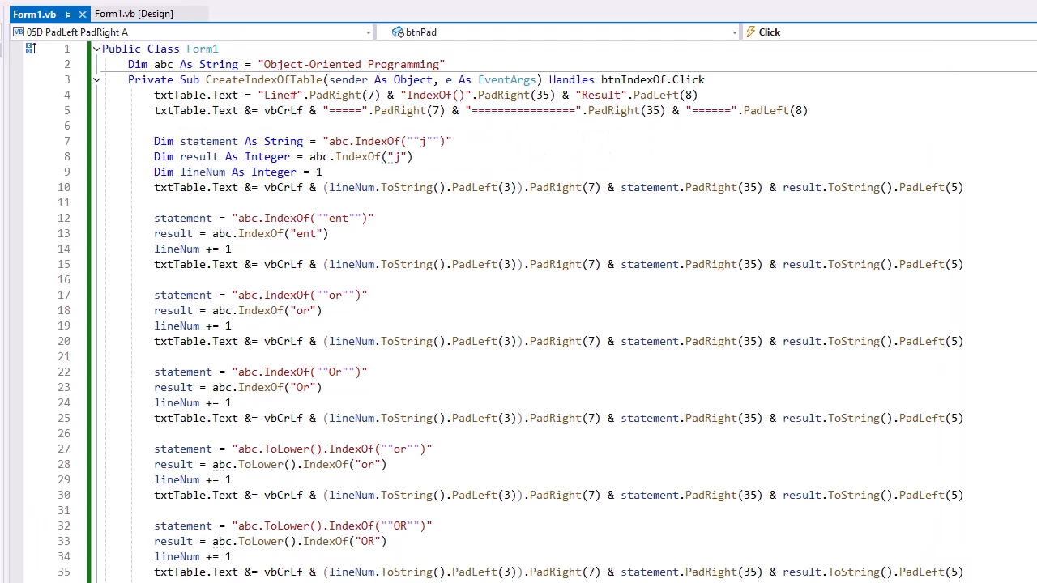
{"action": "mouse_move", "coordinate": [388, 114]}
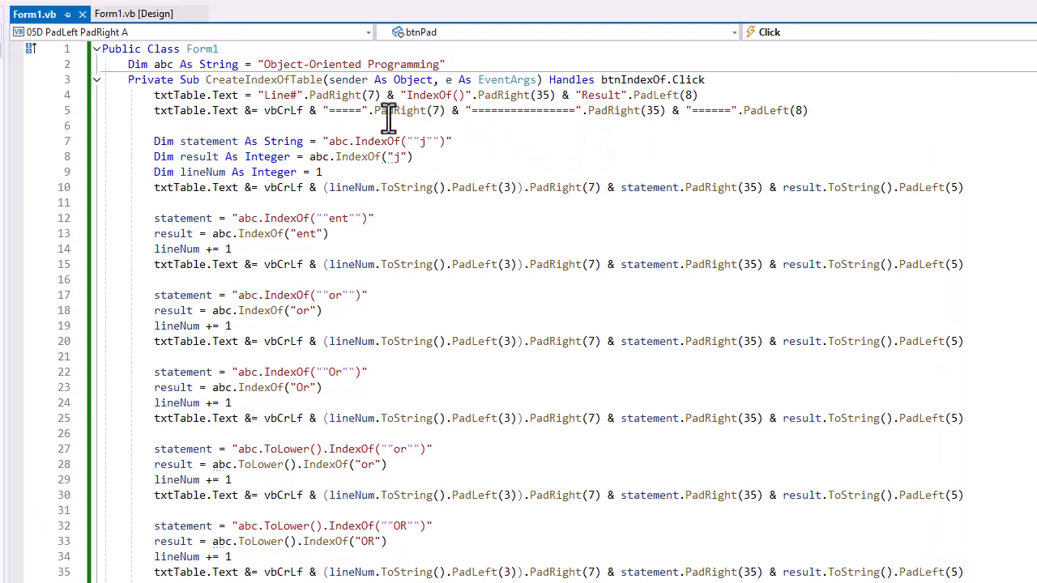
{"action": "mouse_move", "coordinate": [223, 94]}
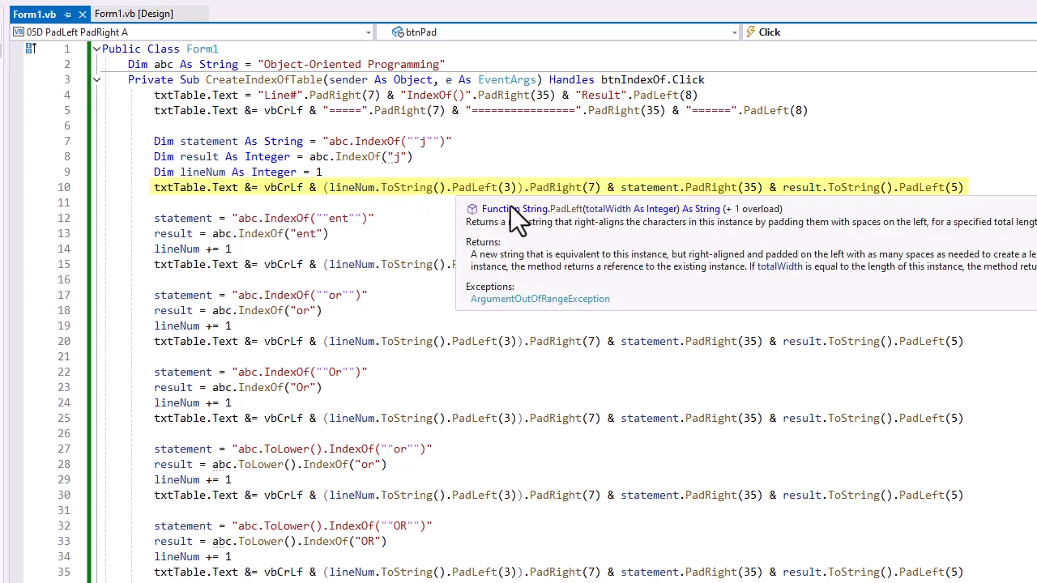
{"action": "mouse_move", "coordinate": [575, 209]}
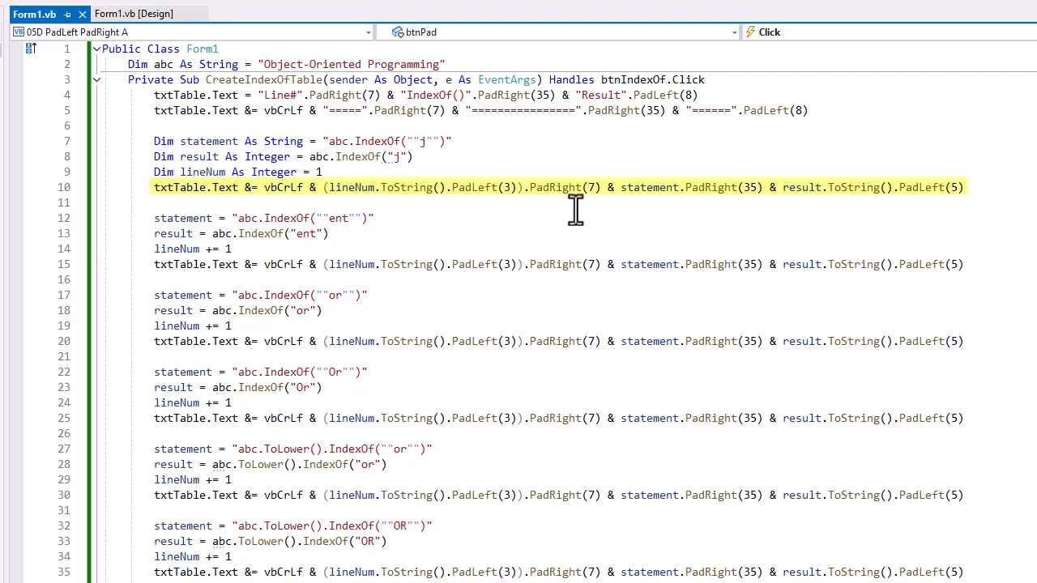
{"action": "mouse_move", "coordinate": [602, 207]}
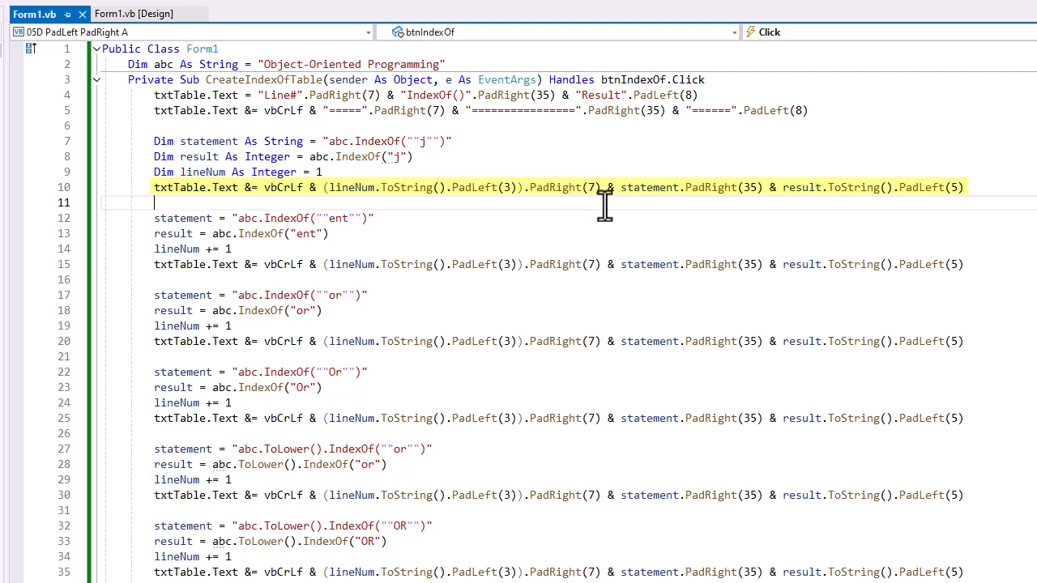
{"action": "mouse_move", "coordinate": [672, 203]}
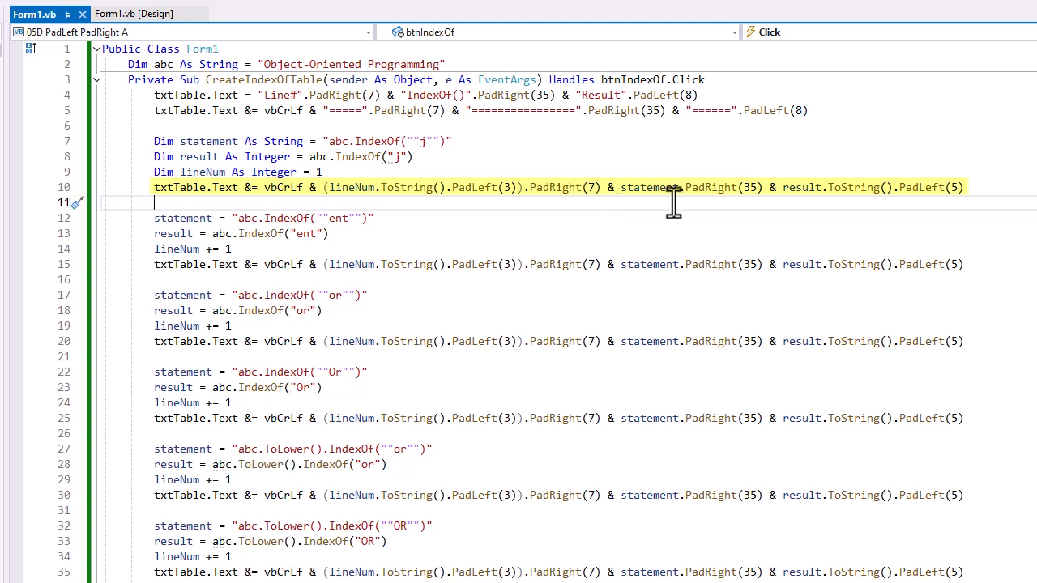
{"action": "mouse_move", "coordinate": [768, 201]}
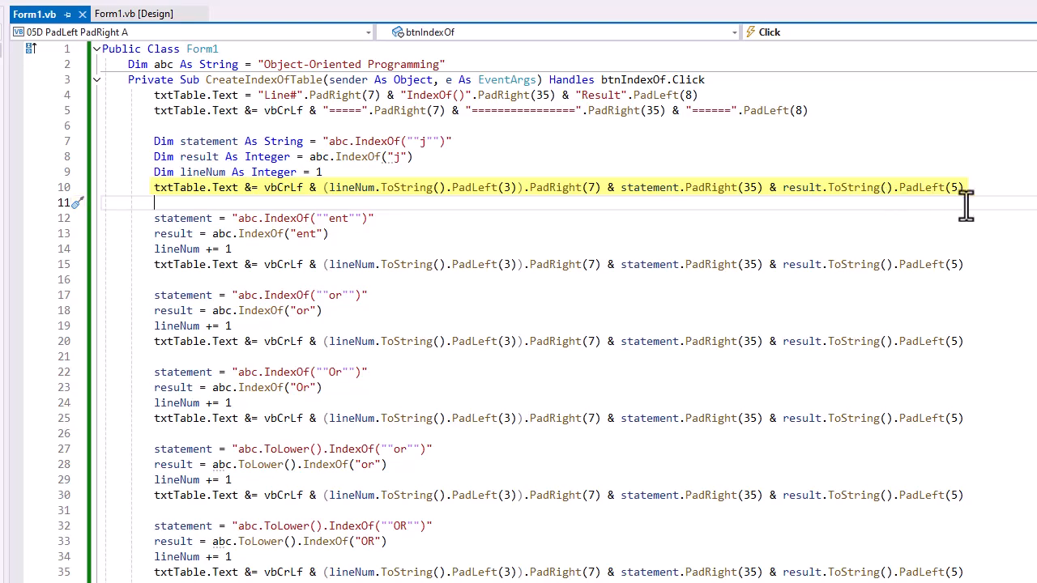
{"action": "scroll", "scroll_direction": "down", "scroll_amount": 3}
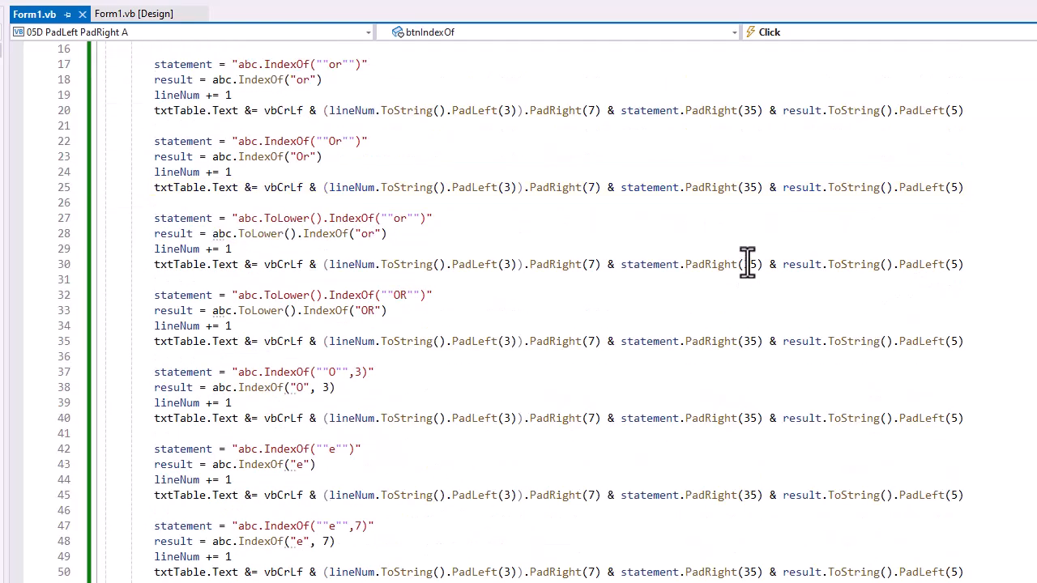
{"action": "scroll", "scroll_direction": "down", "scroll_amount": 3}
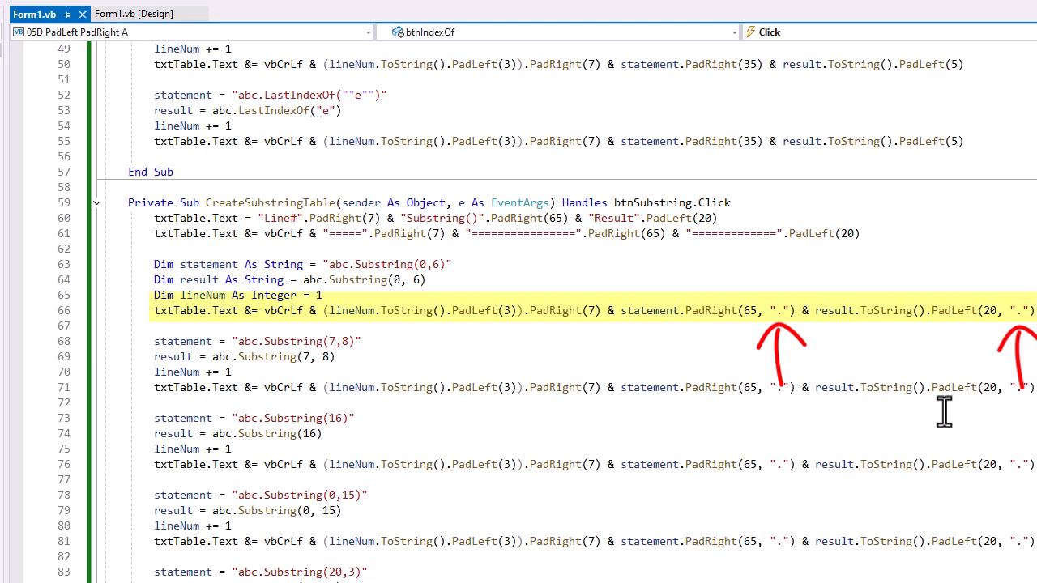
{"action": "mouse_move", "coordinate": [1018, 412]}
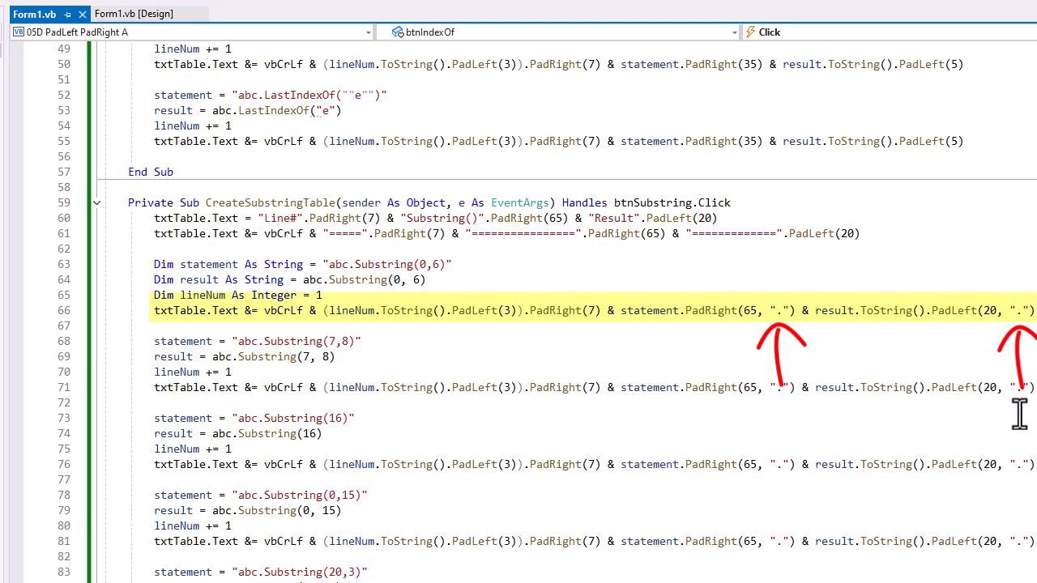
{"action": "mouse_move", "coordinate": [671, 408]}
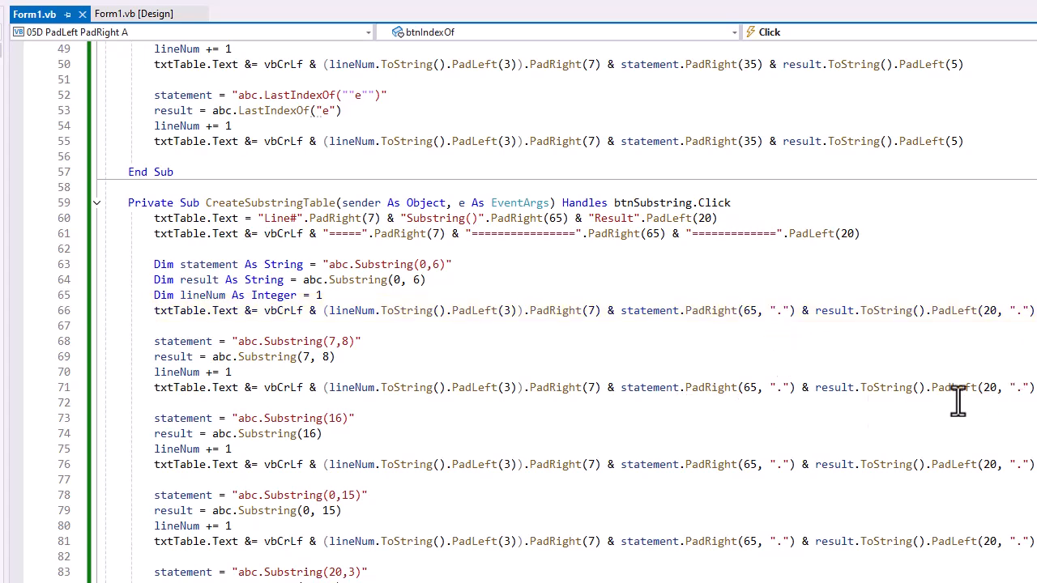
{"action": "scroll", "scroll_direction": "down", "scroll_amount": 3}
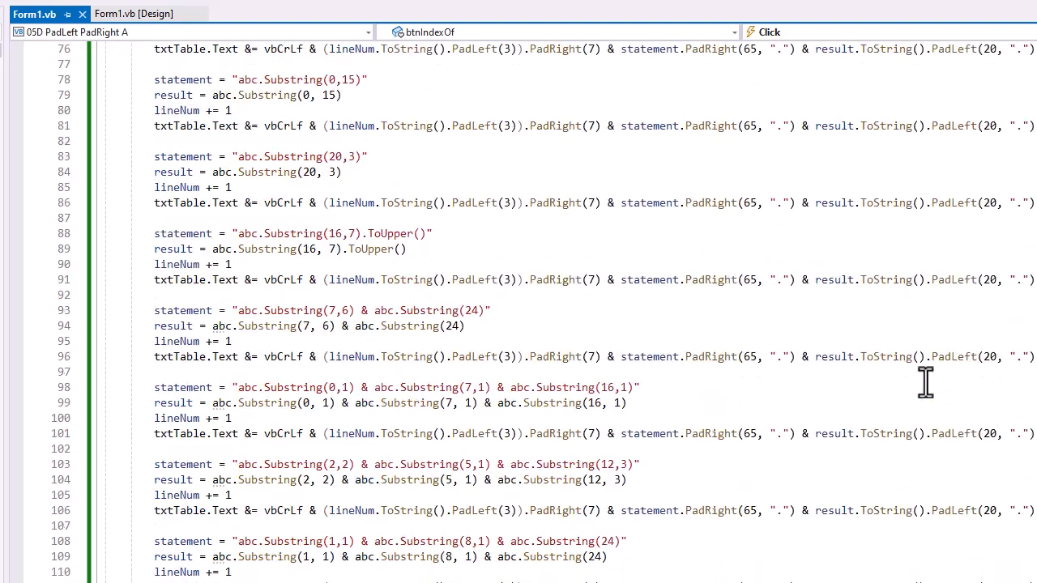
{"action": "scroll", "scroll_direction": "down", "scroll_amount": 3}
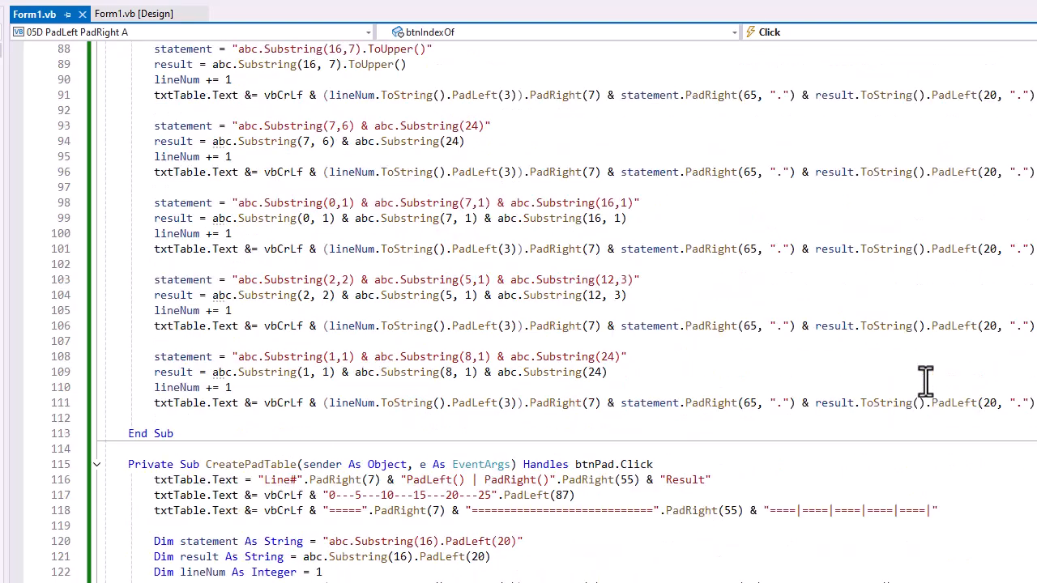
{"action": "scroll", "scroll_direction": "down", "scroll_amount": 3}
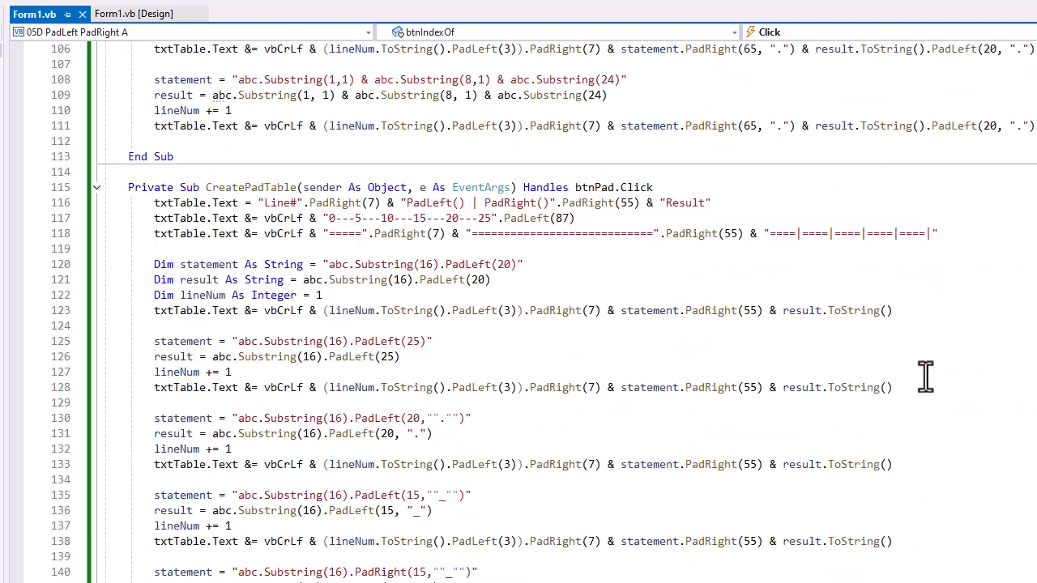
{"action": "scroll", "scroll_direction": "down", "scroll_amount": 3}
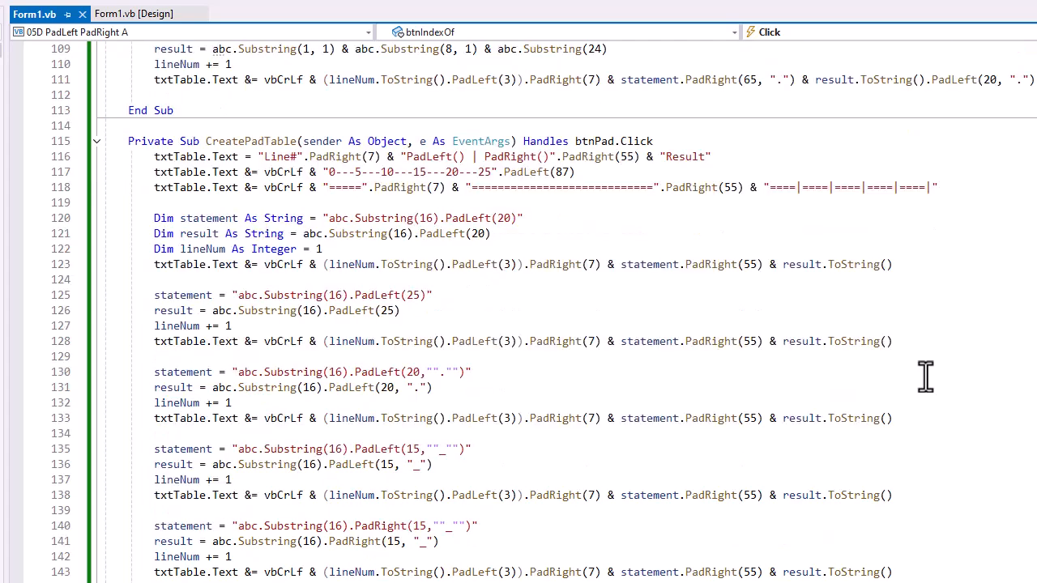
{"action": "scroll", "scroll_direction": "down", "scroll_amount": 3}
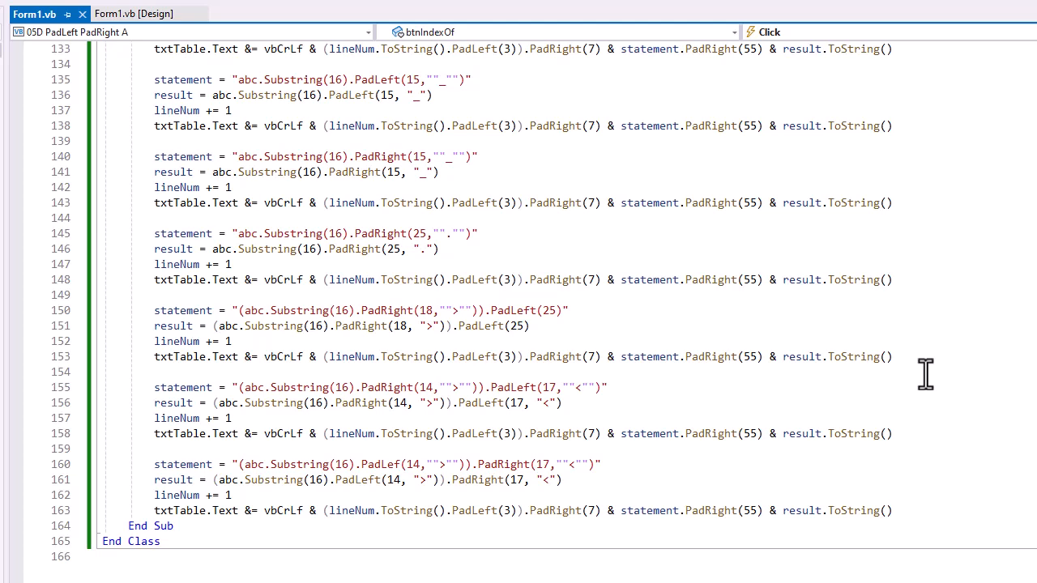
{"action": "mouse_move", "coordinate": [589, 237]}
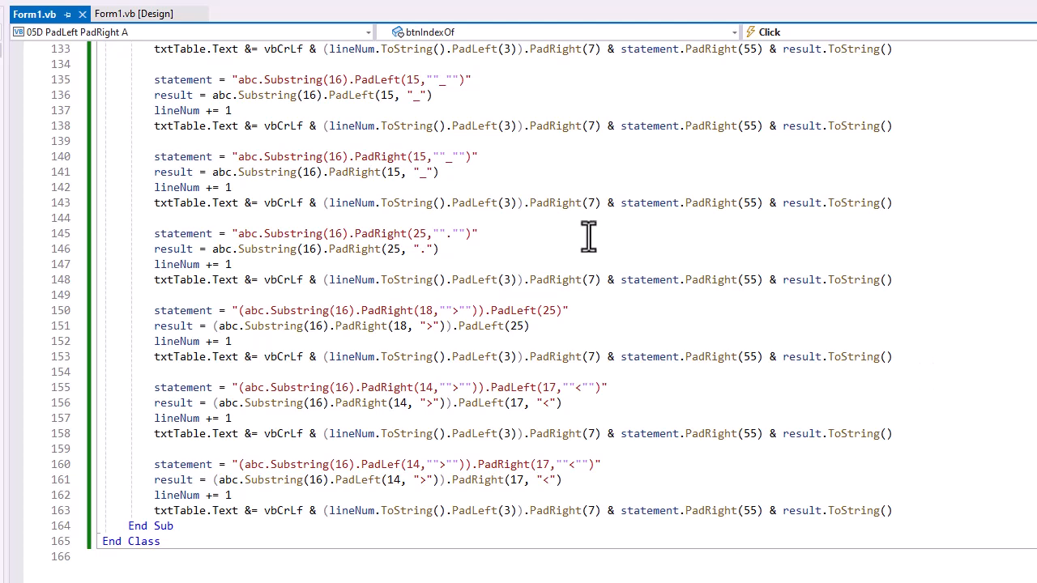
{"action": "mouse_move", "coordinate": [462, 194]}
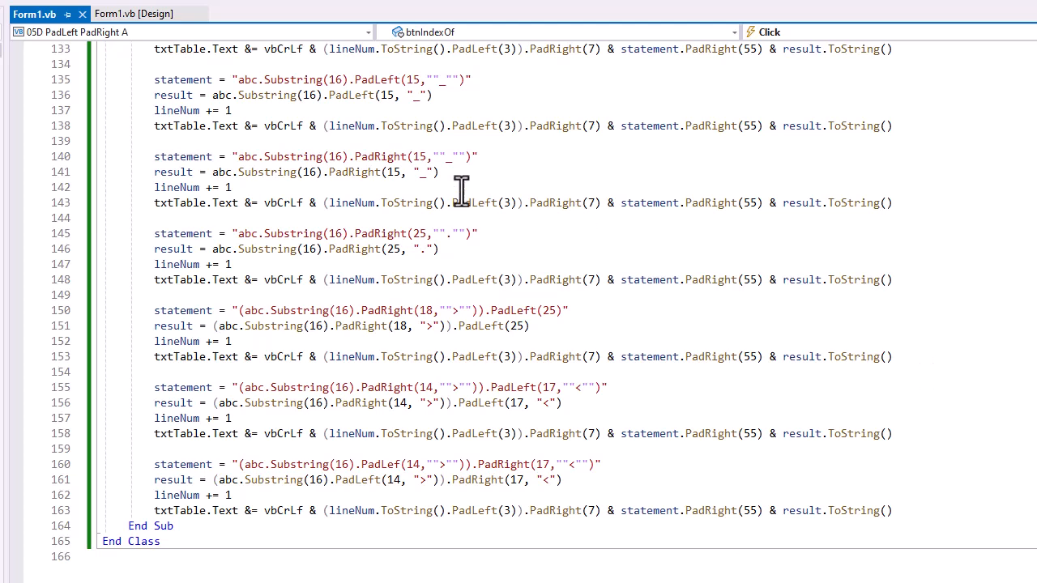